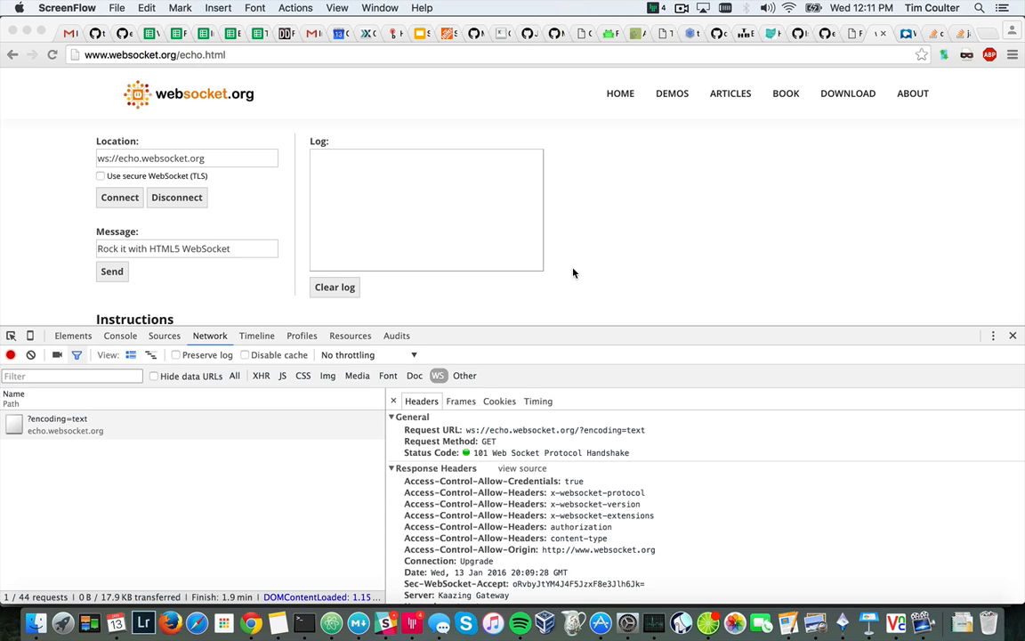
pyautogui.moveTo(321, 144)
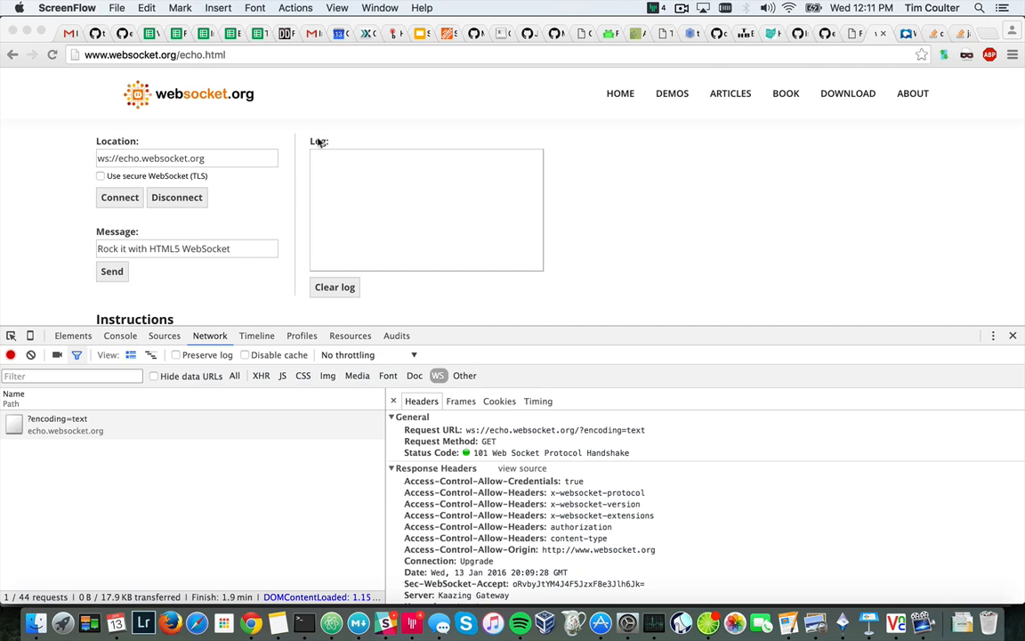
pyautogui.moveTo(588, 212)
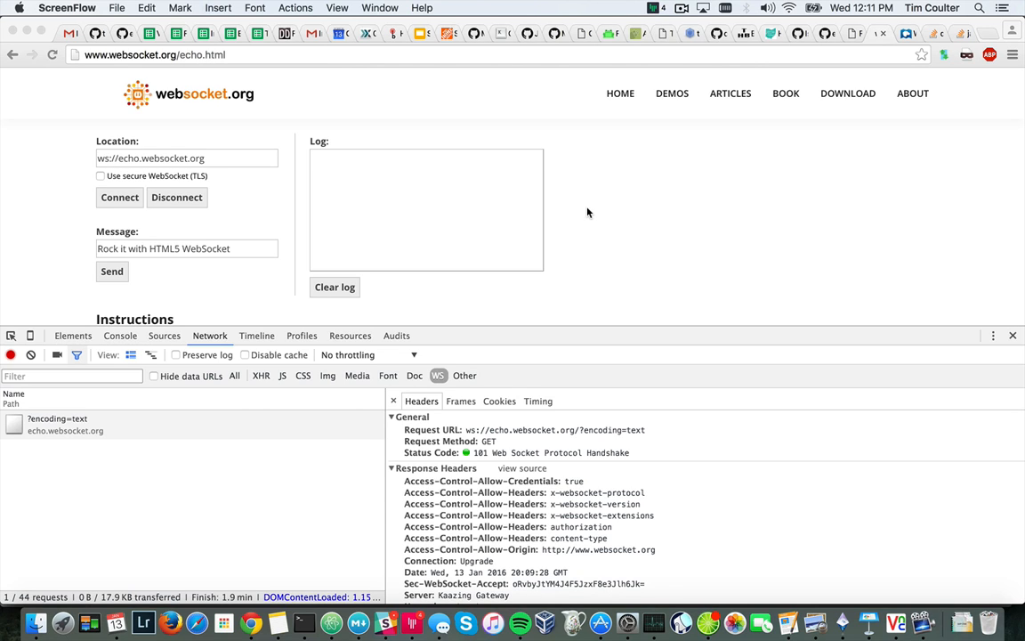
pyautogui.moveTo(204, 196)
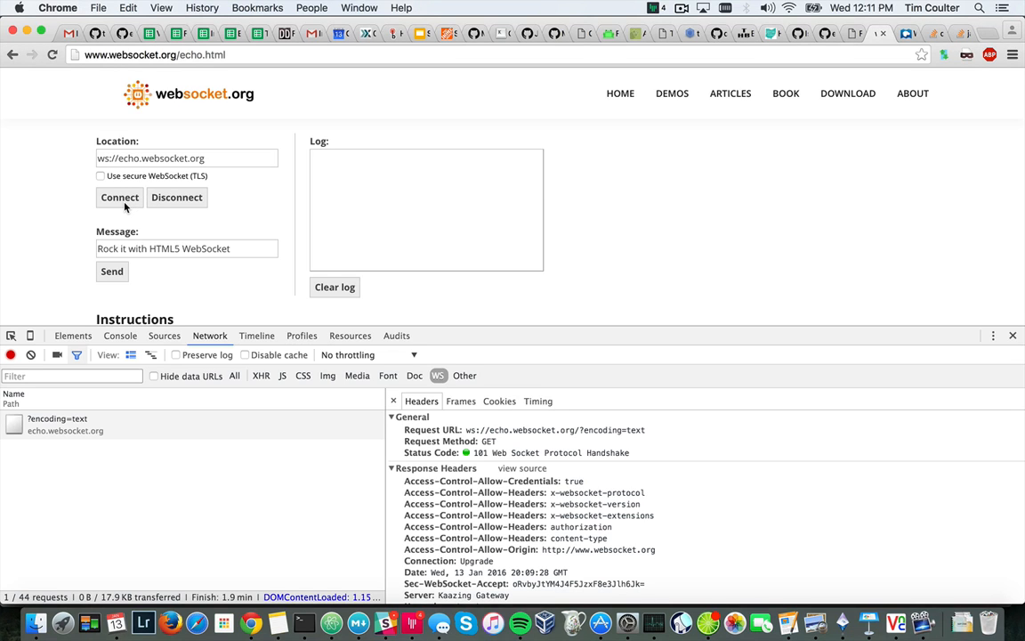
# Connect to the echo server and view the new ?encoding=text connection's handshake headers
pyautogui.click(119, 197)
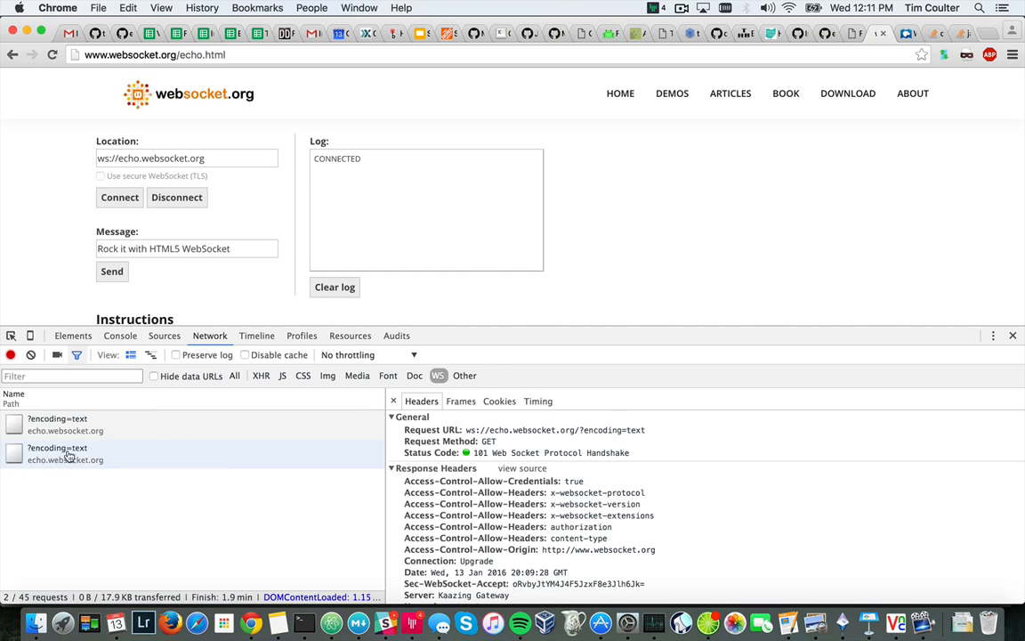
pyautogui.moveTo(65, 454)
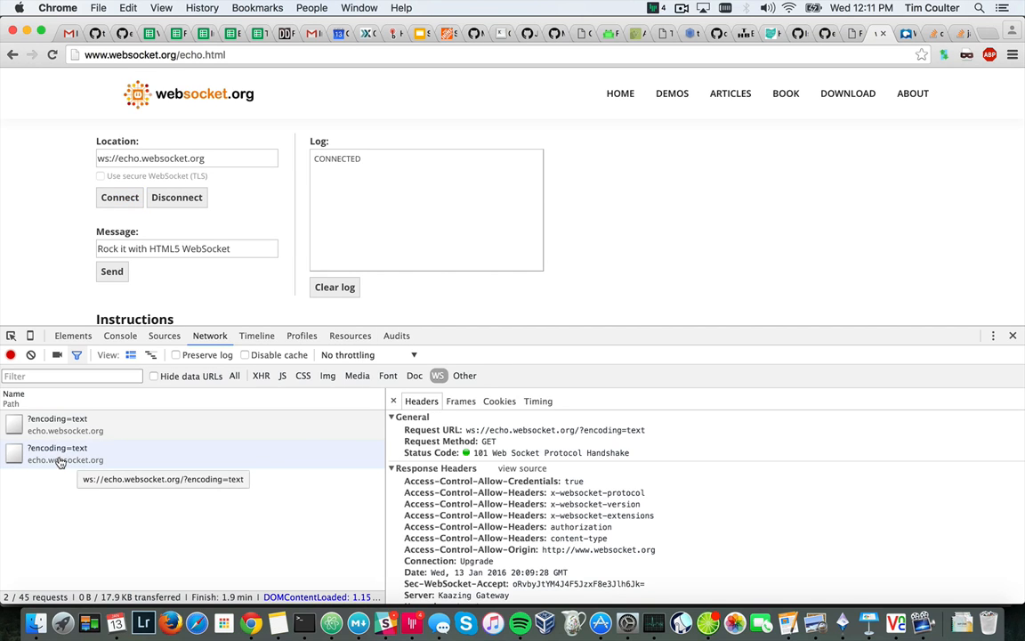
pyautogui.click(65, 454)
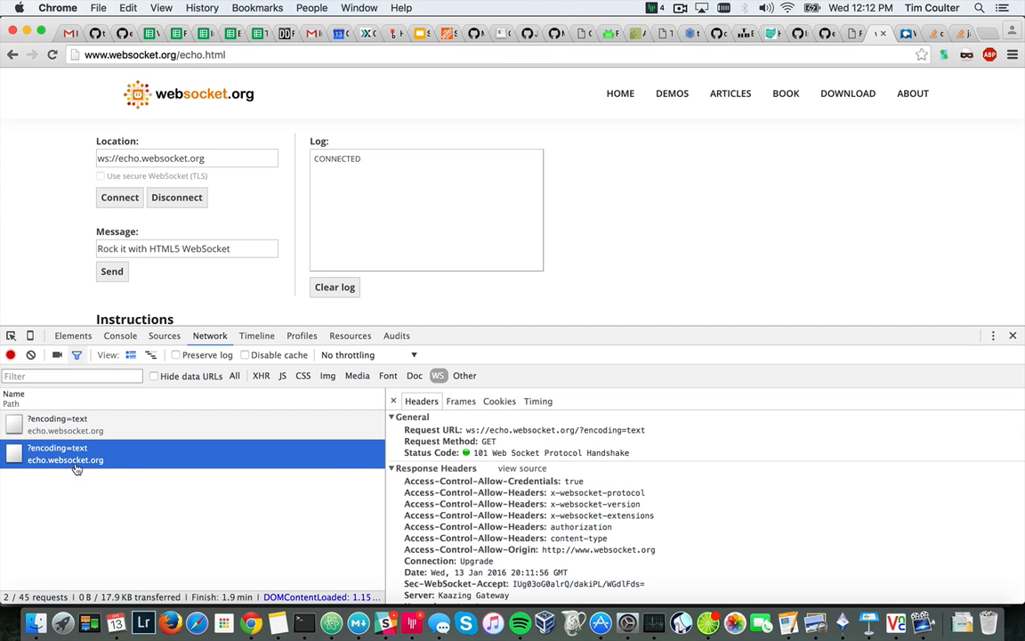
pyautogui.moveTo(461, 402)
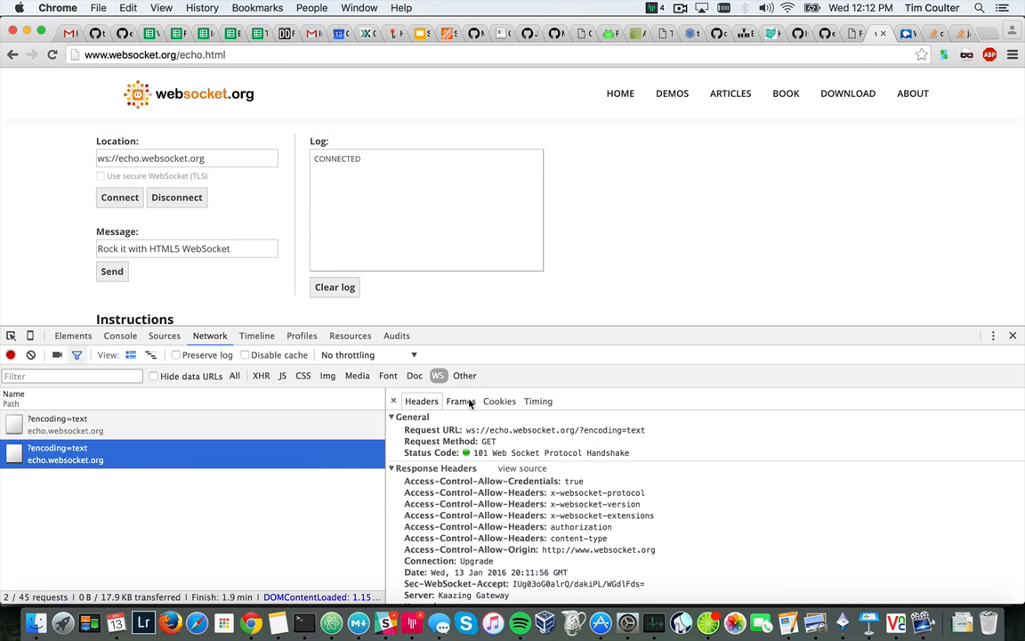
# Show the Frames tab, then send the test message and see its 28-byte echo
pyautogui.click(460, 401)
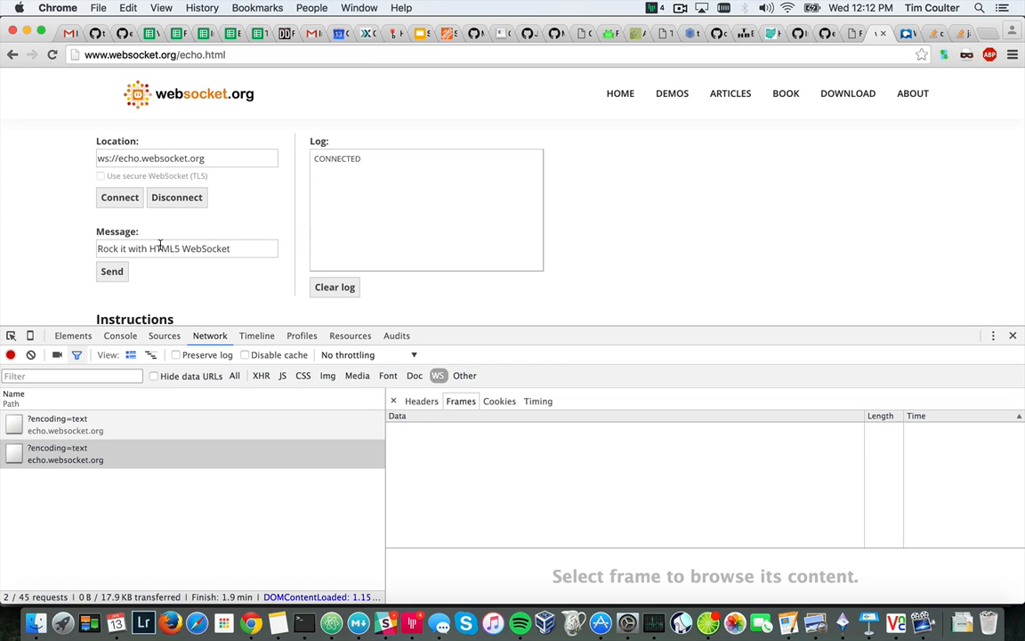
pyautogui.click(113, 272)
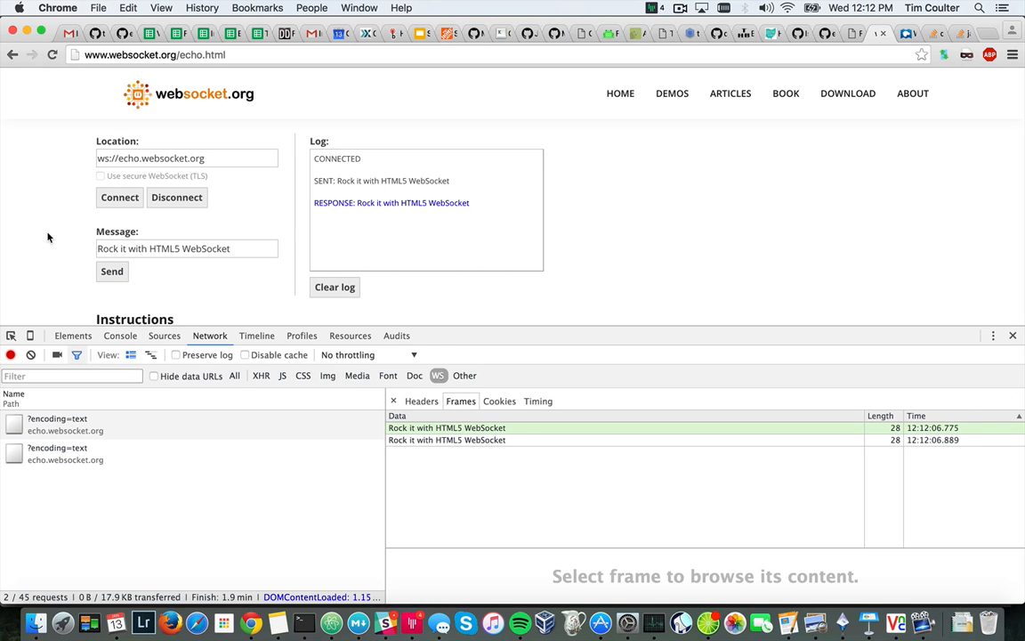
pyautogui.moveTo(615, 277)
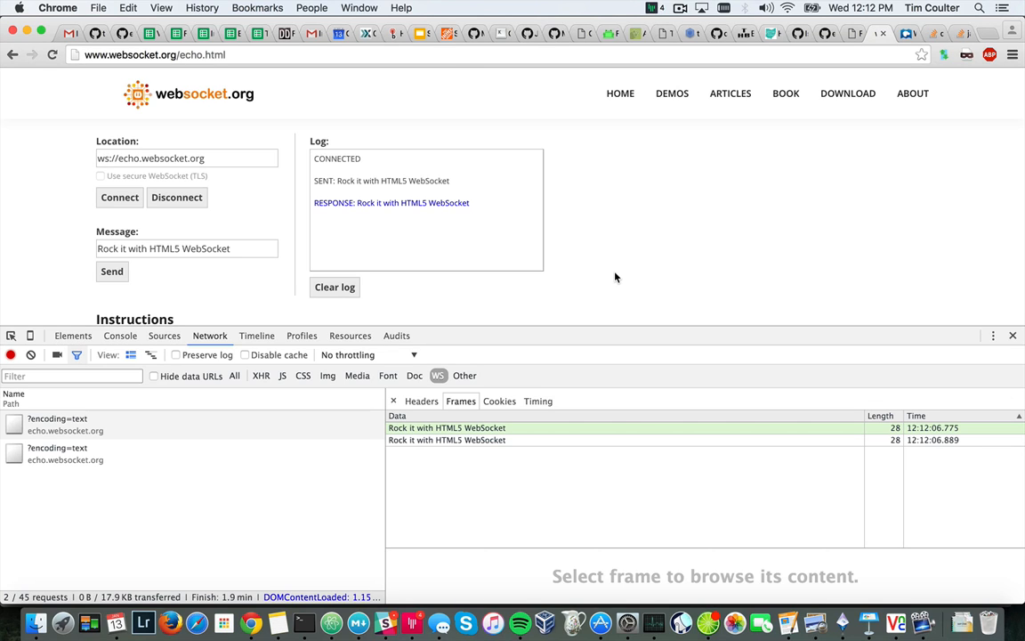
pyautogui.moveTo(672, 171)
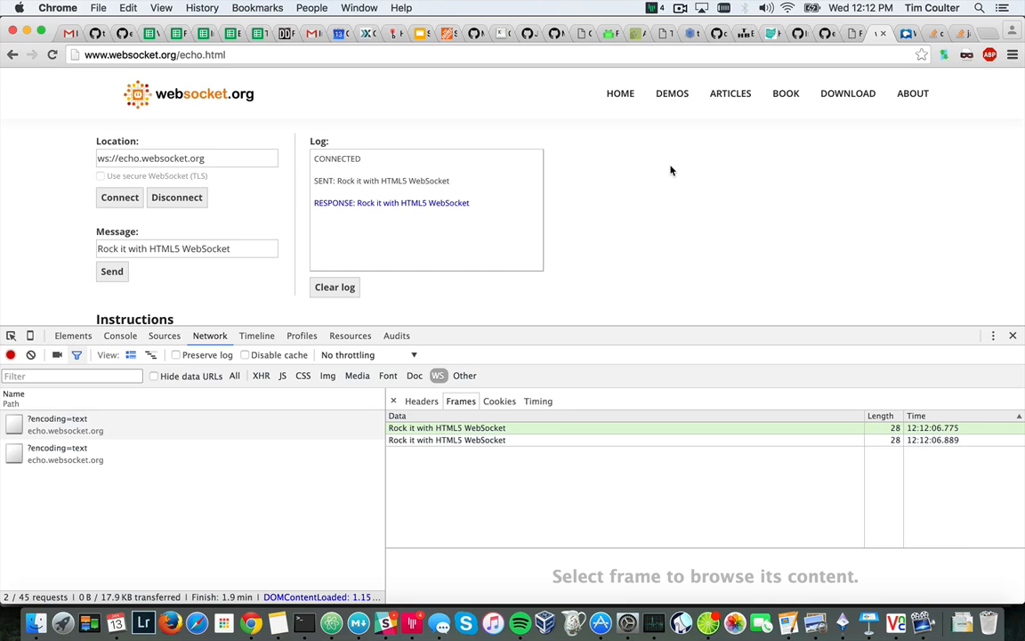
pyautogui.moveTo(748, 142)
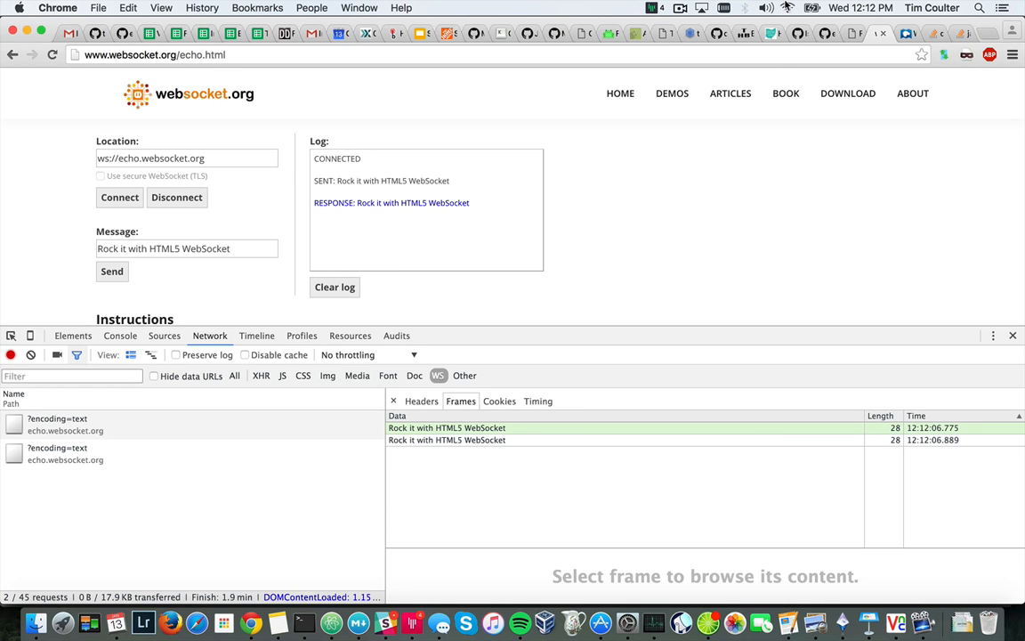
# Choose Turn Wi-Fi Off from the macOS menu bar Wi-Fi menu
pyautogui.click(787, 8)
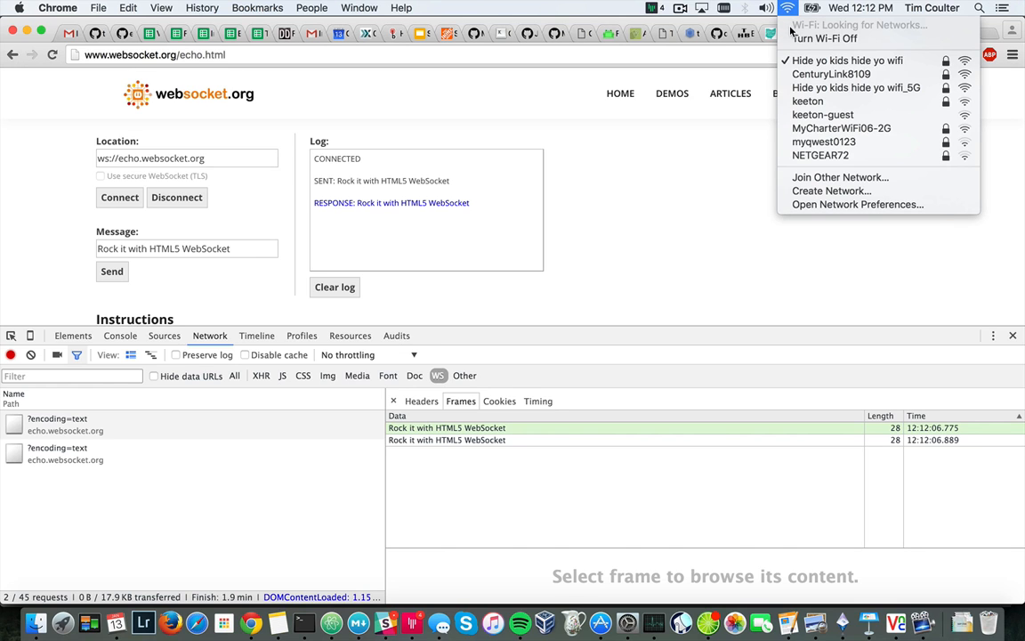
pyautogui.click(629, 234)
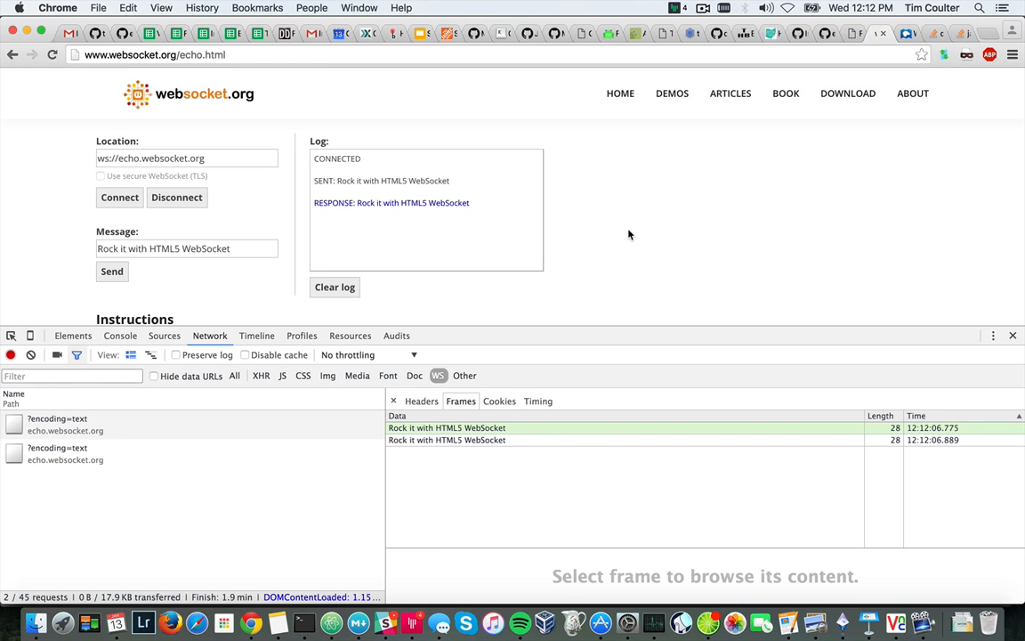
pyautogui.moveTo(609, 233)
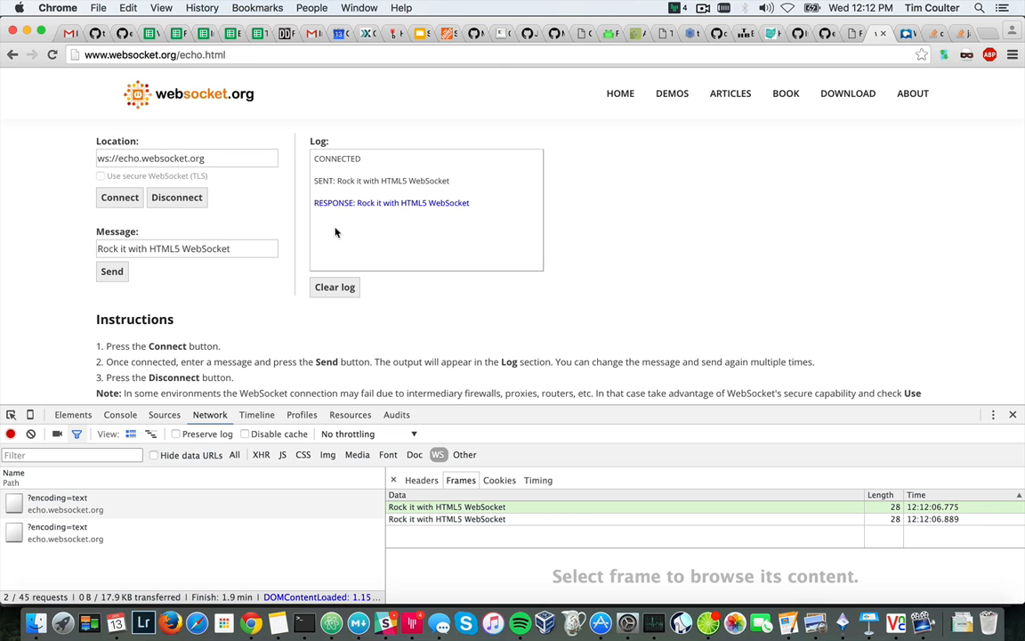
pyautogui.moveTo(499, 246)
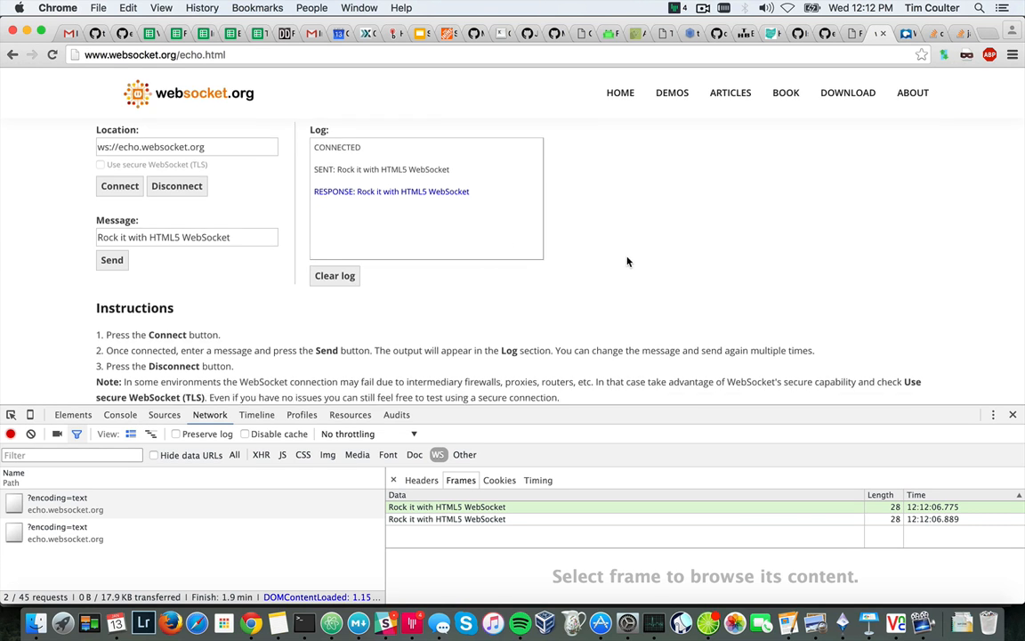
pyautogui.scroll(-3)
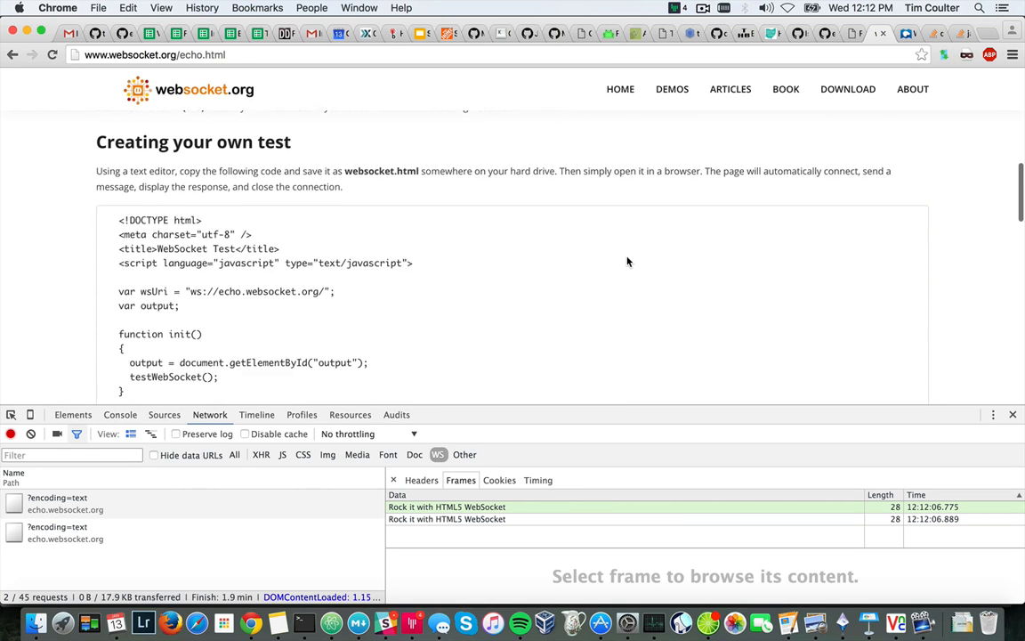
pyautogui.scroll(-3)
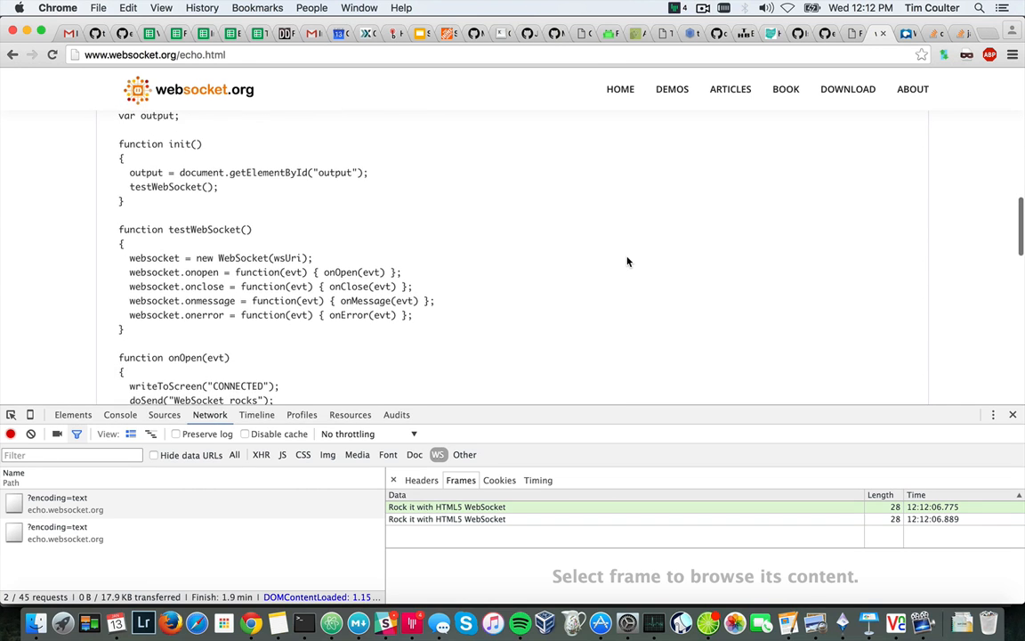
pyautogui.scroll(-3)
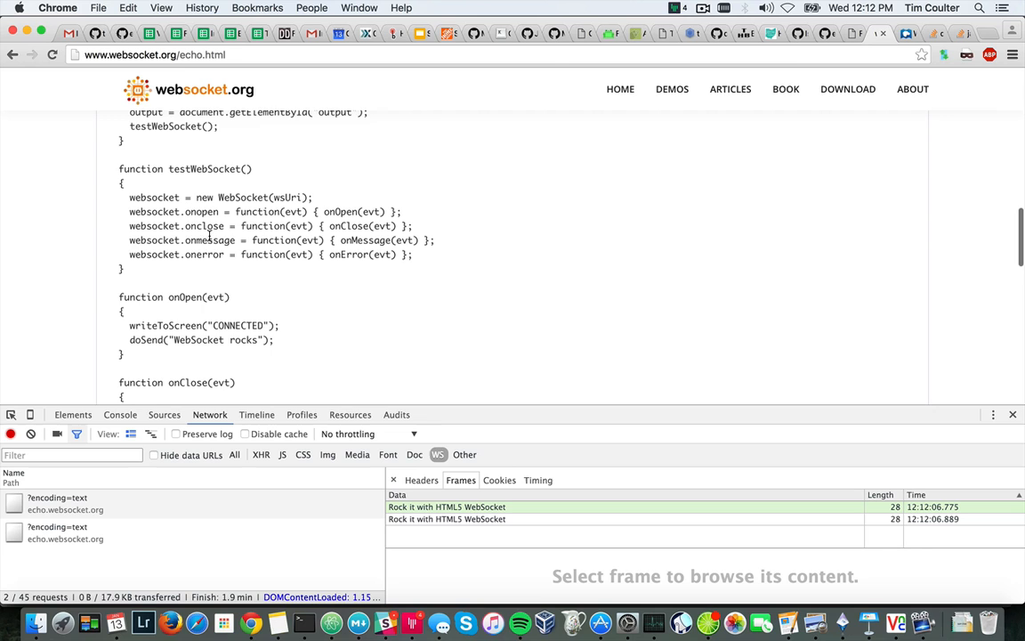
pyautogui.scroll(-3)
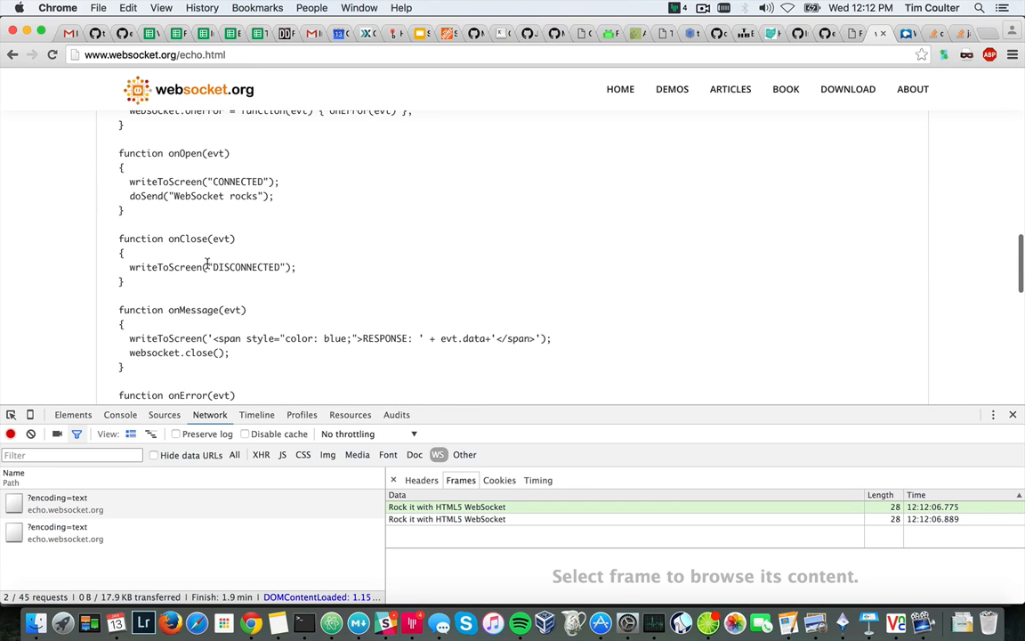
pyautogui.moveTo(241, 292)
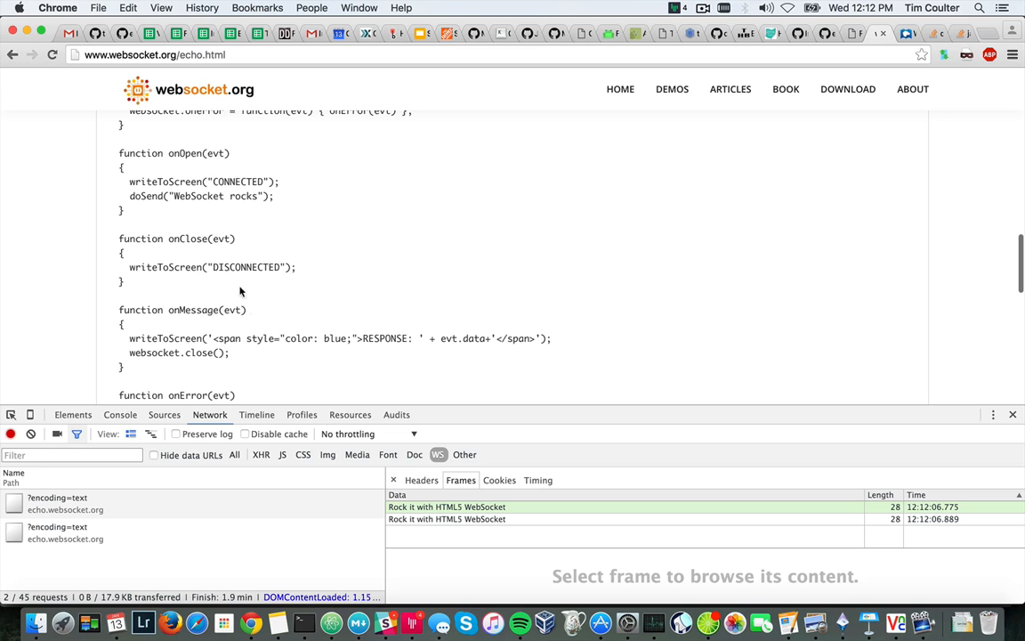
pyautogui.moveTo(280, 279)
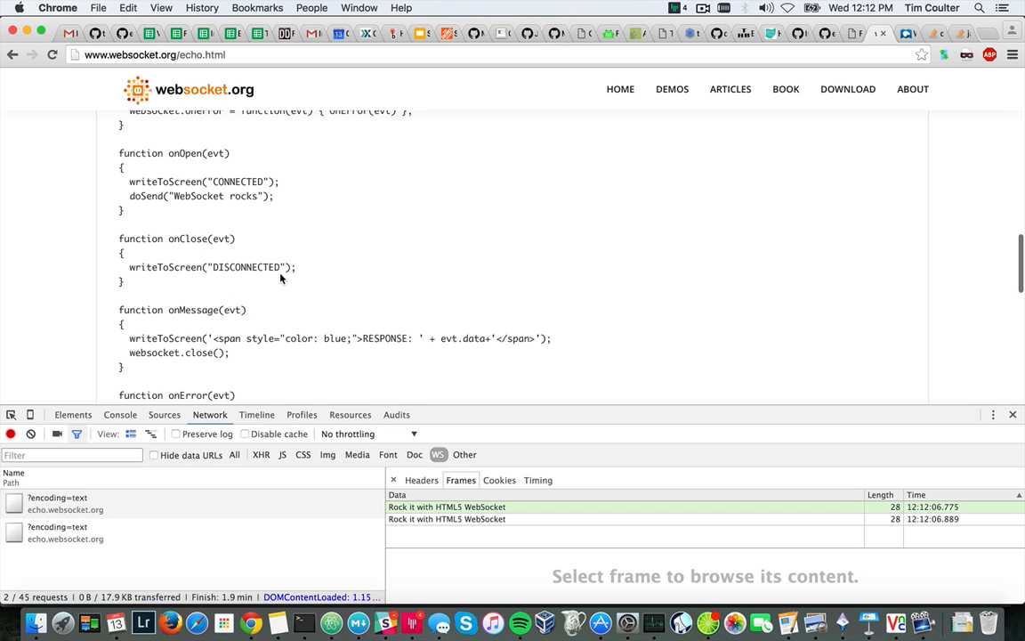
pyautogui.scroll(3)
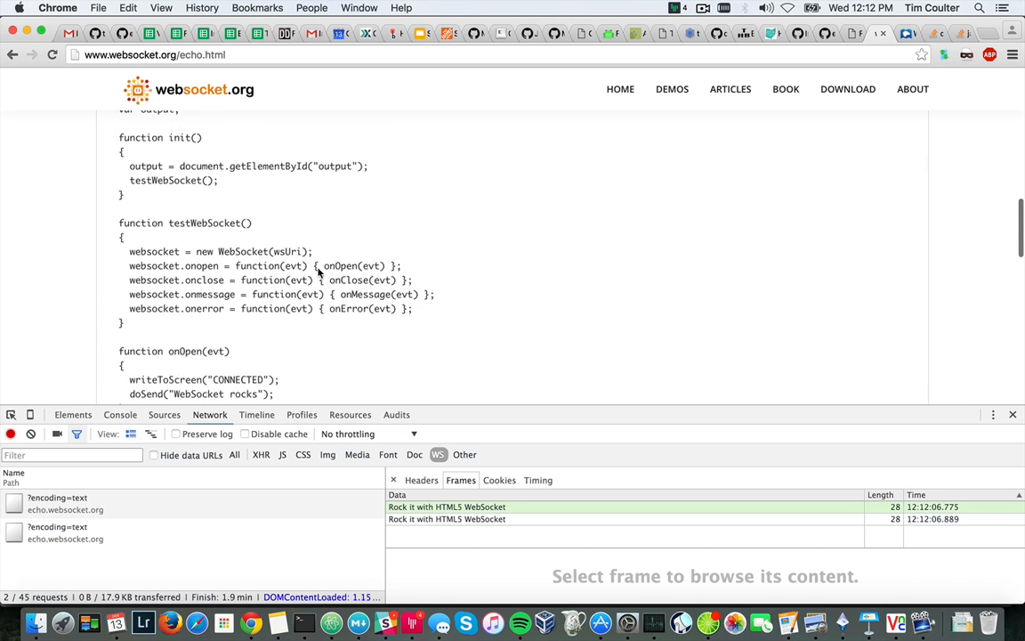
pyautogui.scroll(3)
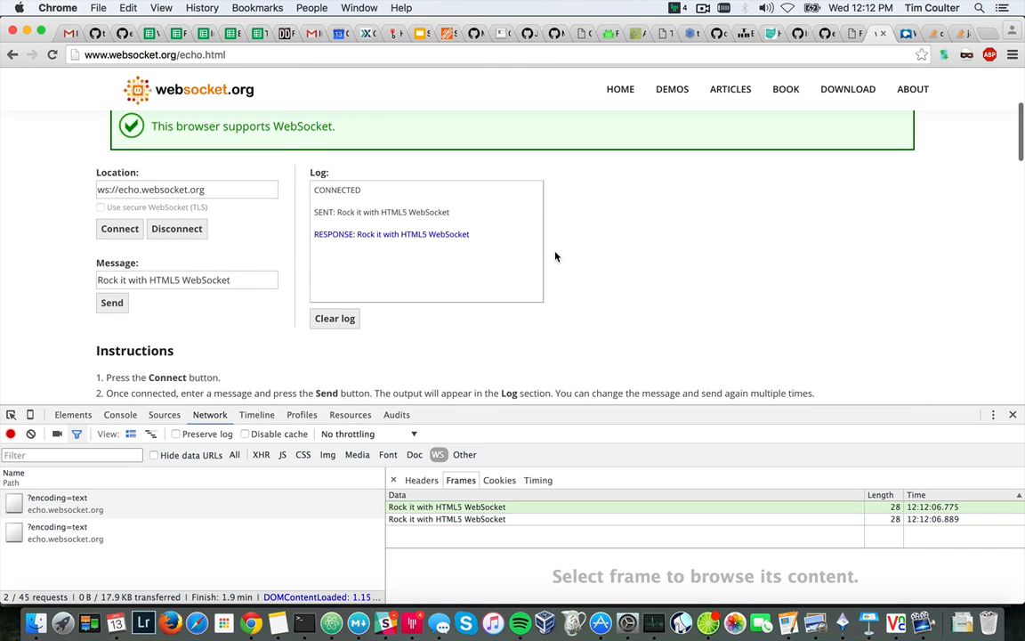
pyautogui.scroll(3)
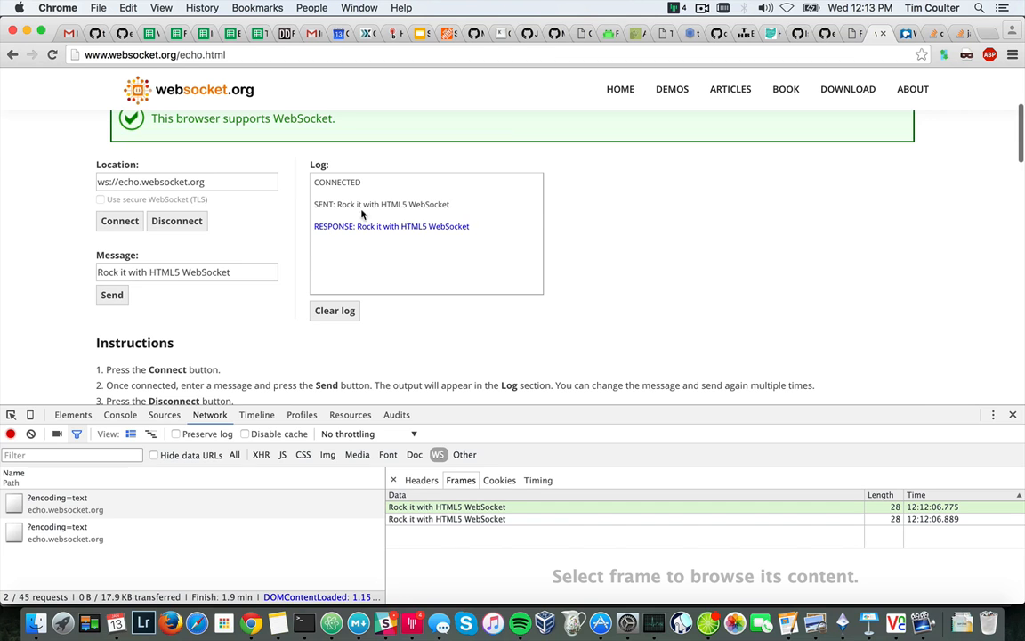
# Scroll through the page code, then choose Turn Wi-Fi On
pyautogui.scroll(-3)
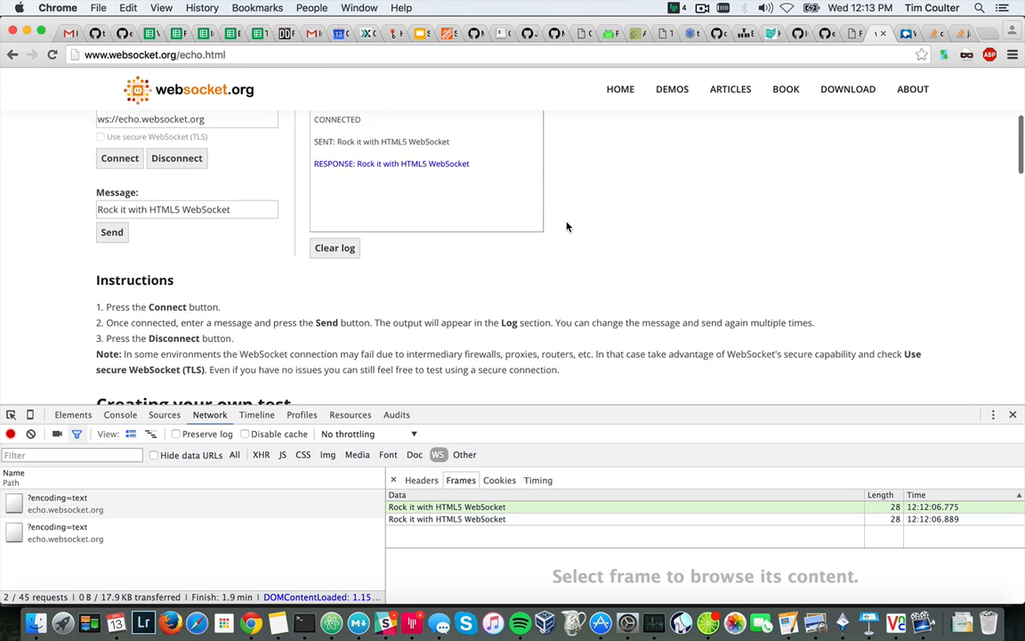
pyautogui.scroll(-3)
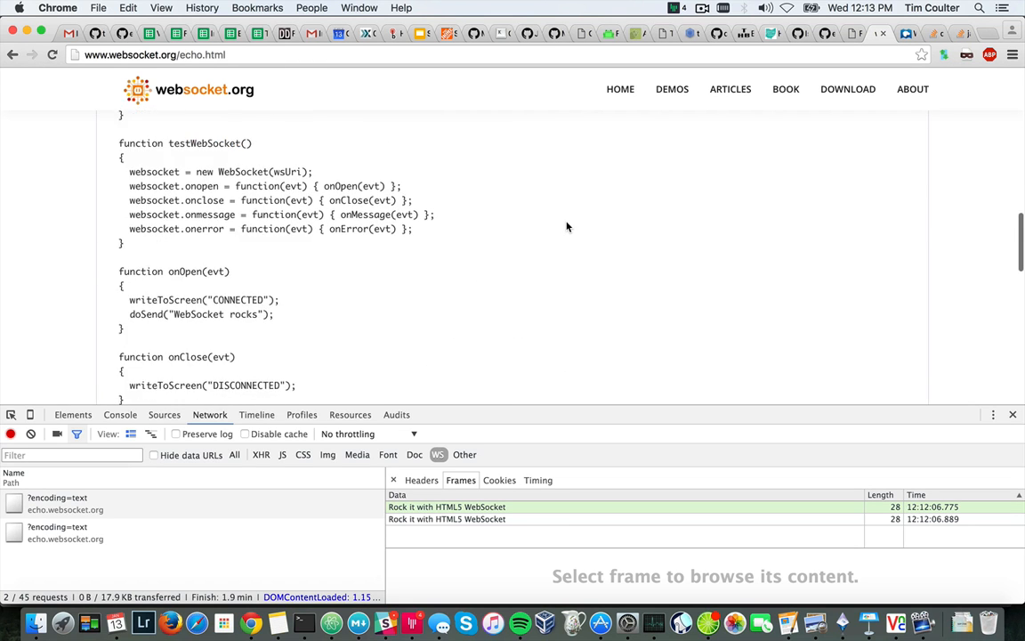
pyautogui.scroll(3)
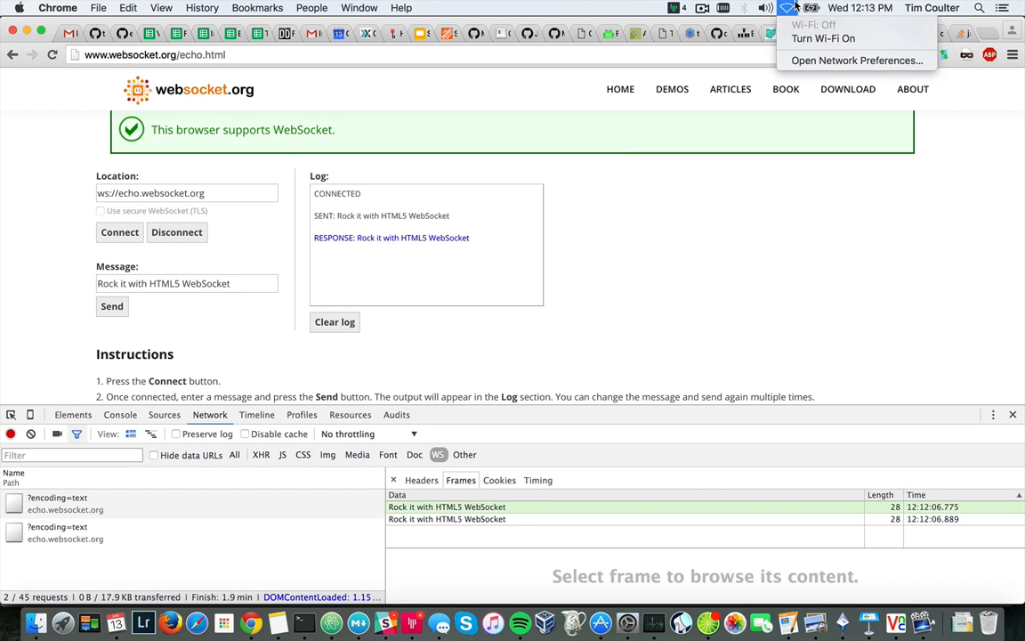
pyautogui.click(668, 235)
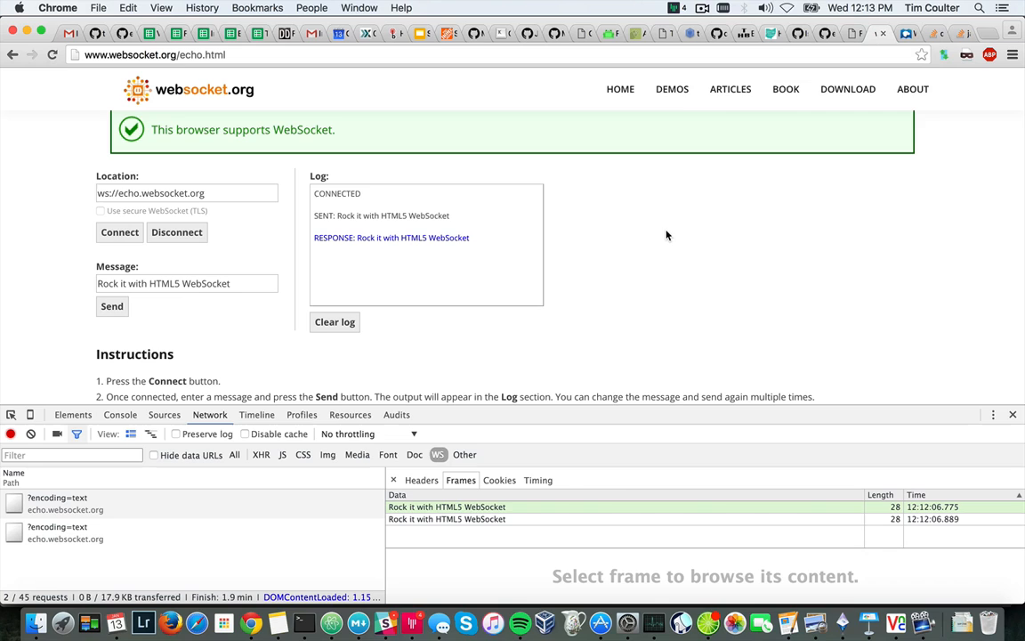
pyautogui.moveTo(661, 260)
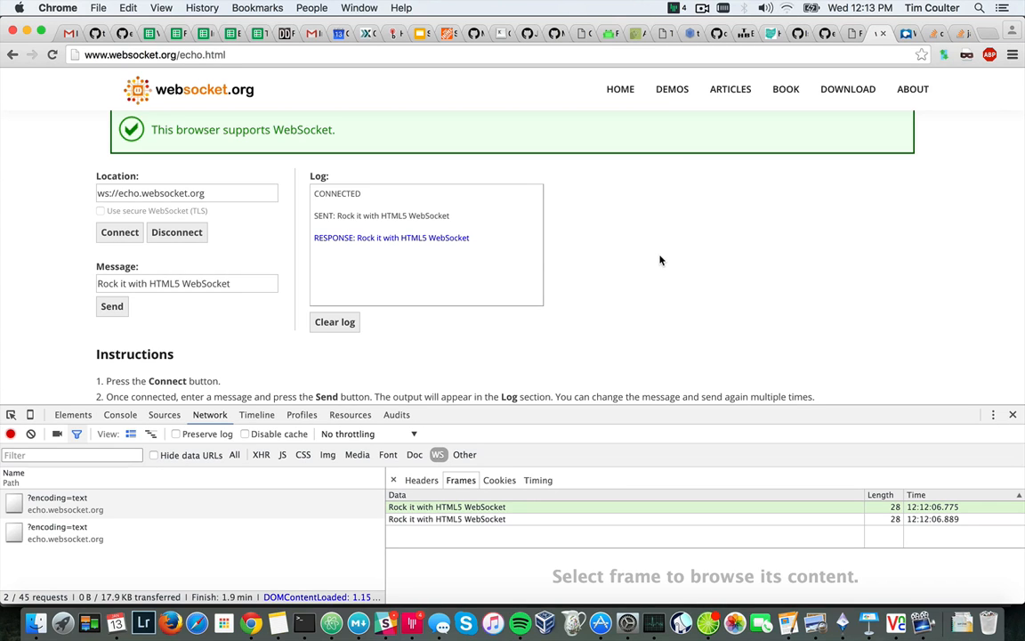
pyautogui.moveTo(651, 258)
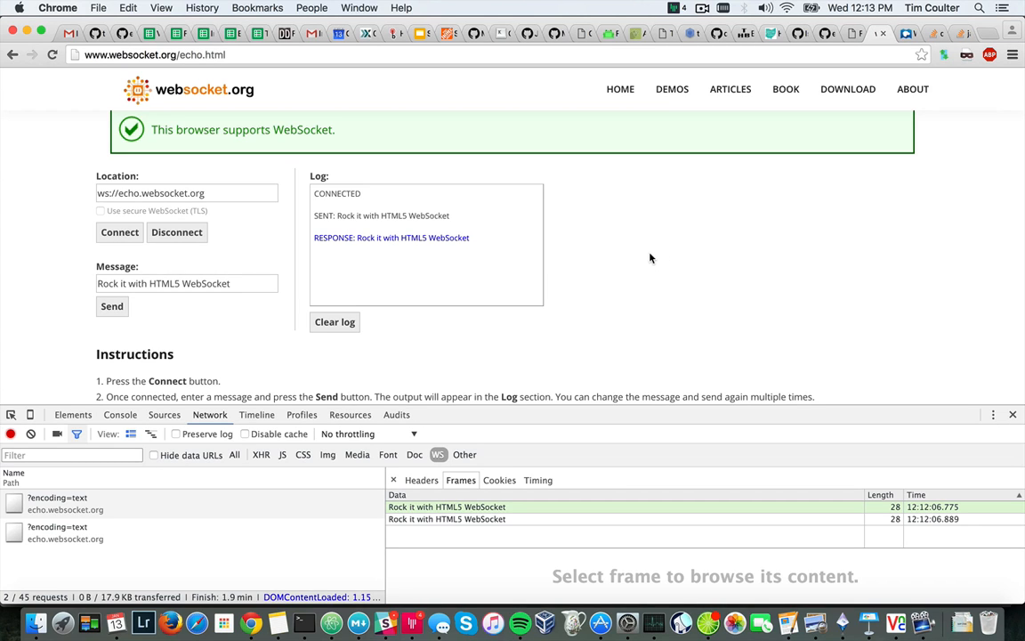
pyautogui.moveTo(679, 225)
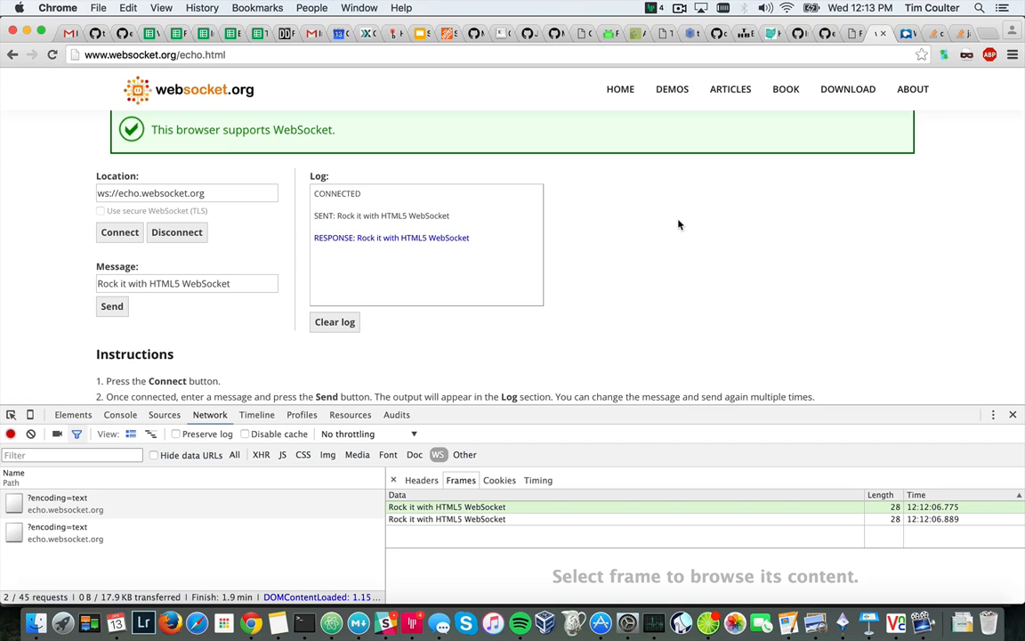
pyautogui.moveTo(23, 245)
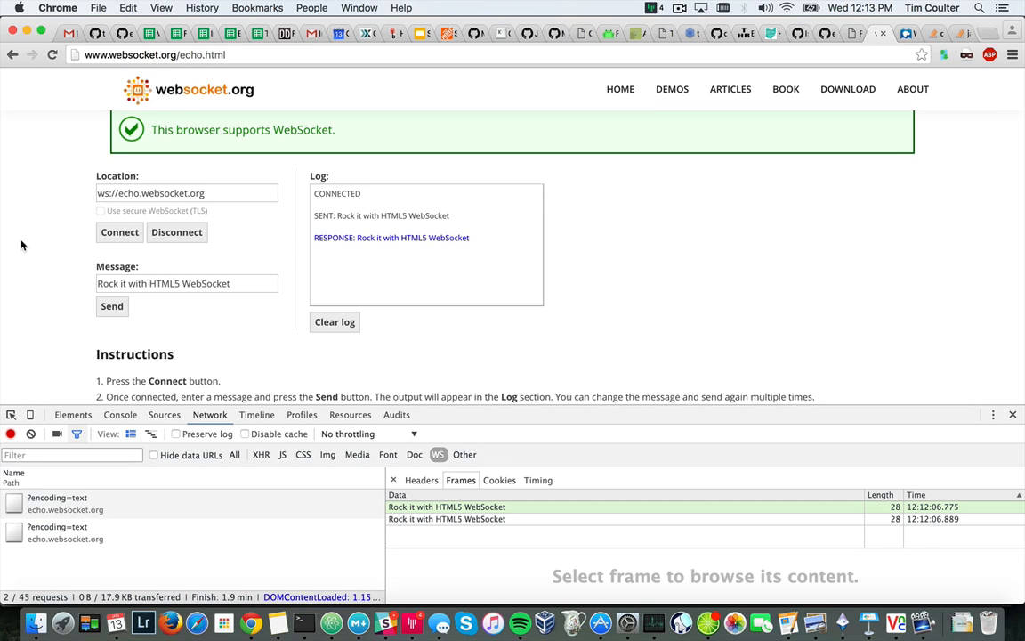
pyautogui.moveTo(142, 321)
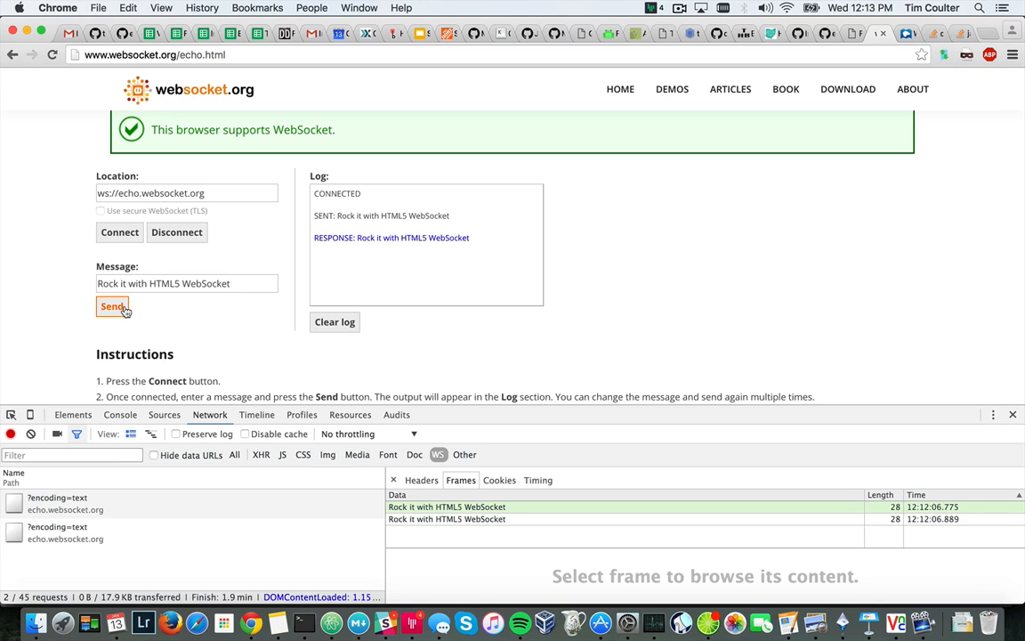
# Resend the echo message, then review the log ending in DISCONNECTED and the third frame
pyautogui.click(112, 306)
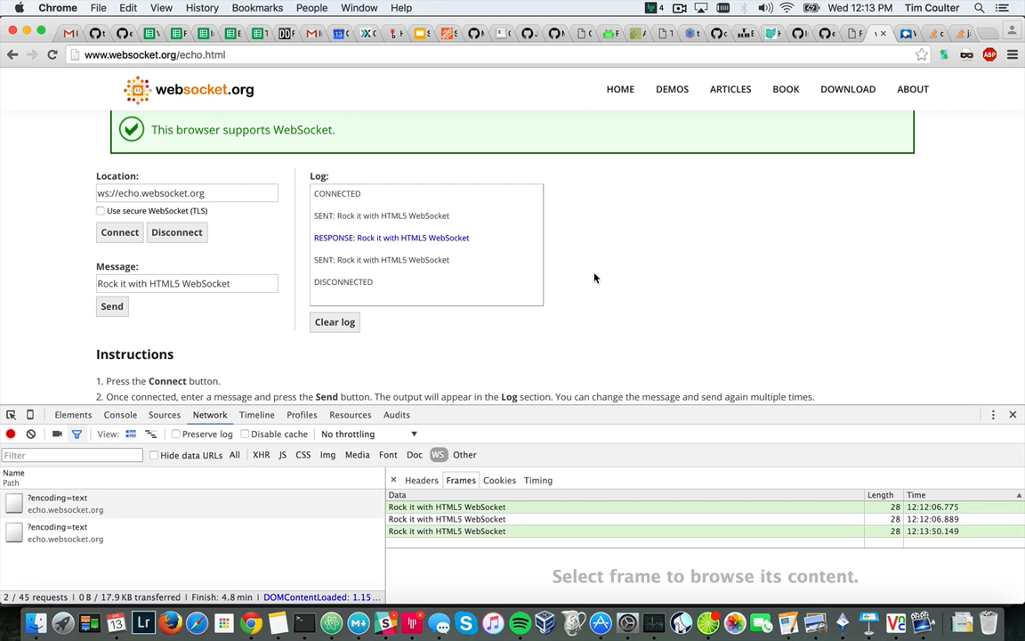
pyautogui.scroll(-3)
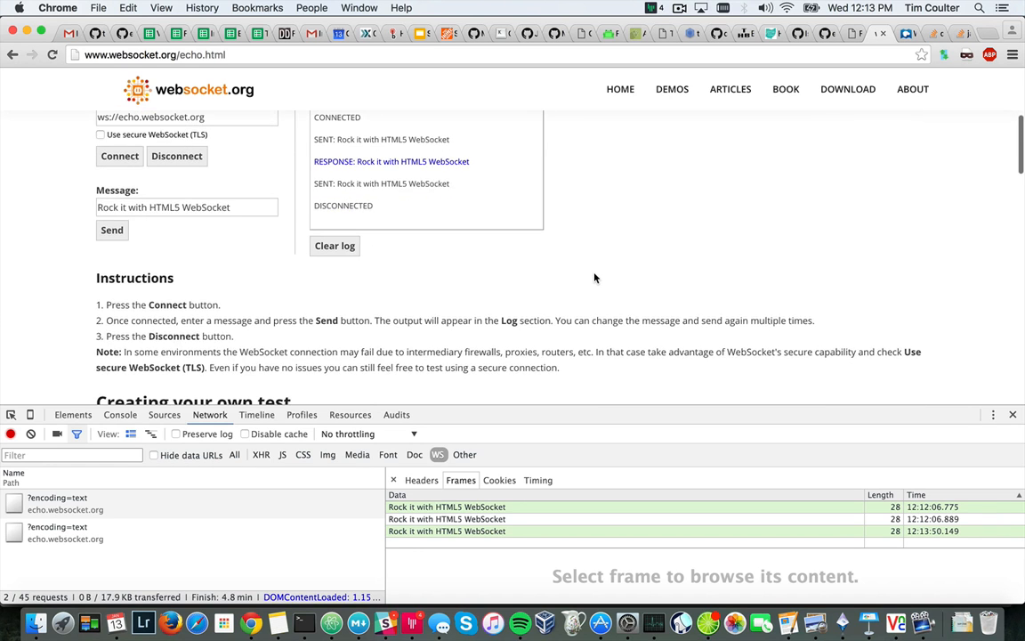
pyautogui.scroll(3)
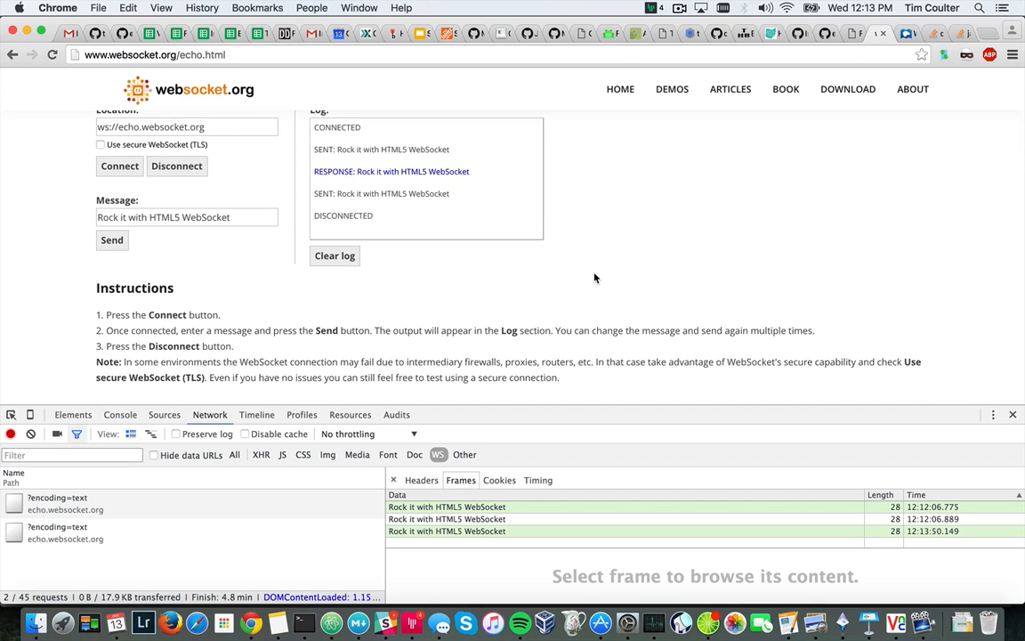
pyautogui.scroll(3)
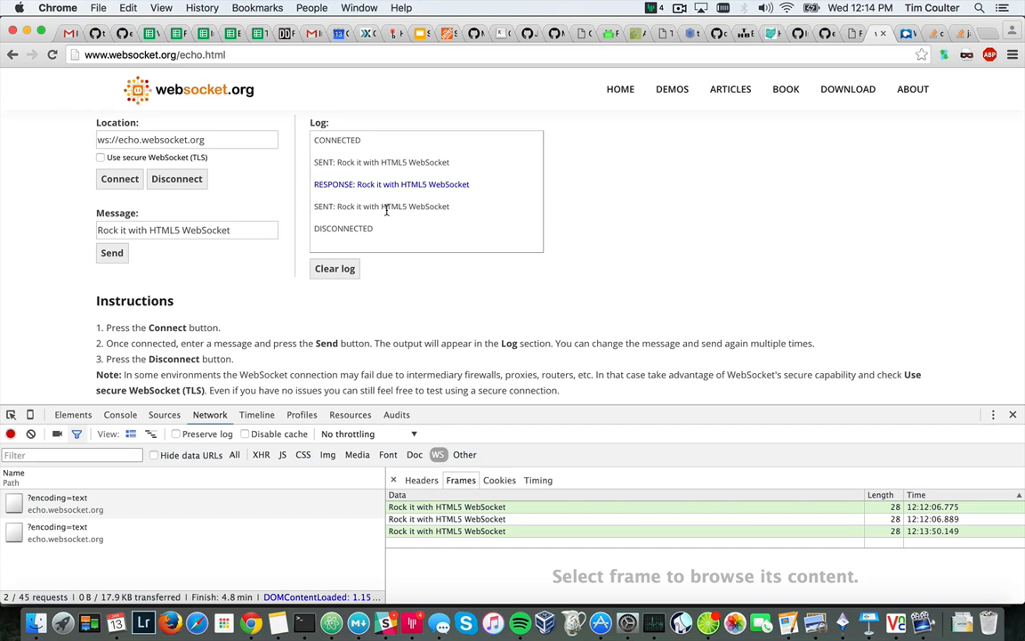
pyautogui.moveTo(347, 194)
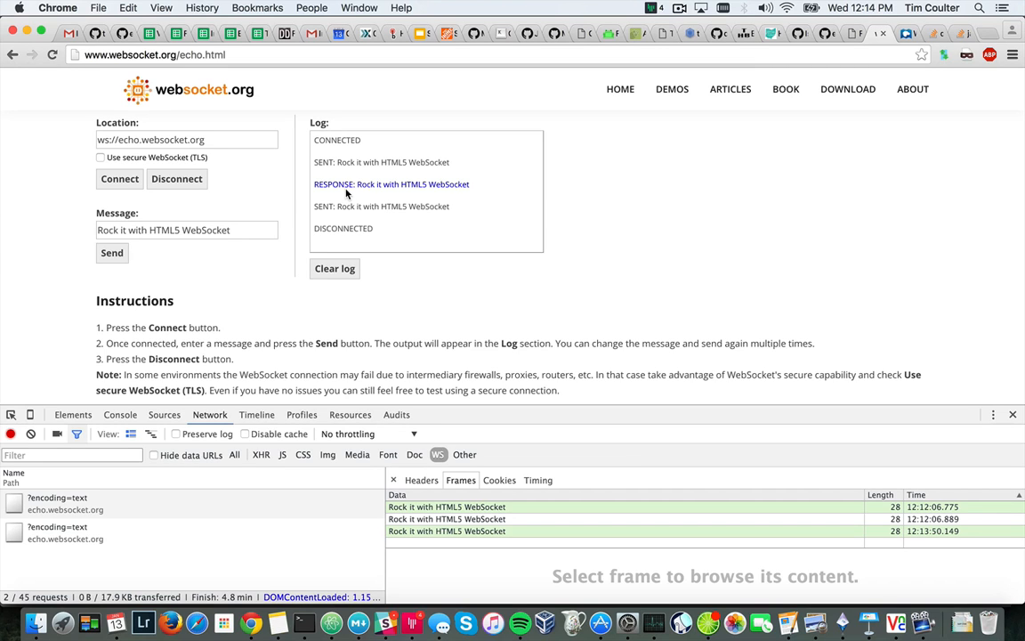
pyautogui.moveTo(346, 124)
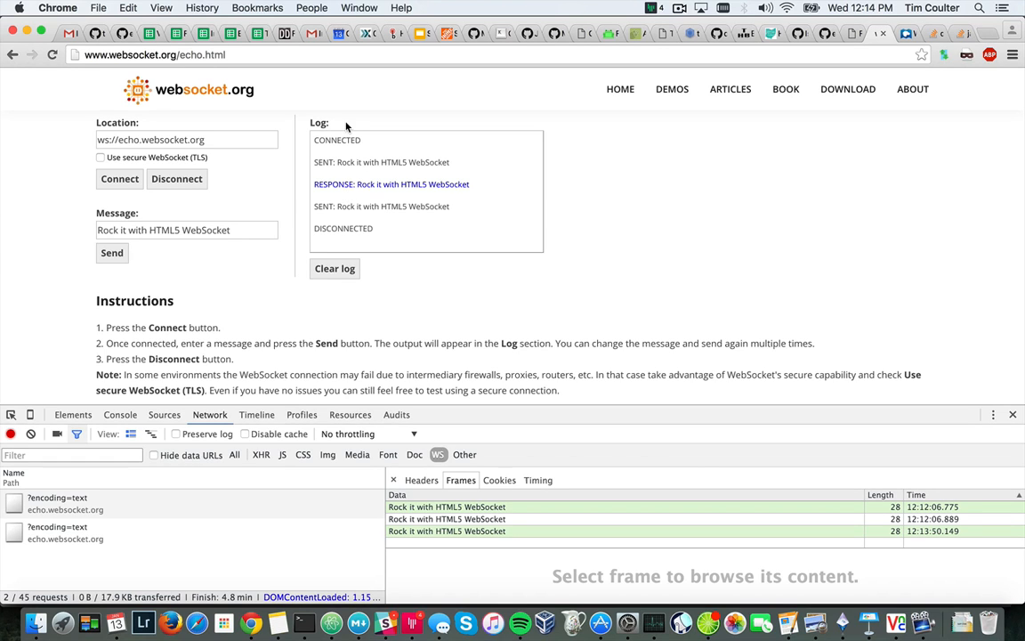
pyautogui.moveTo(346, 167)
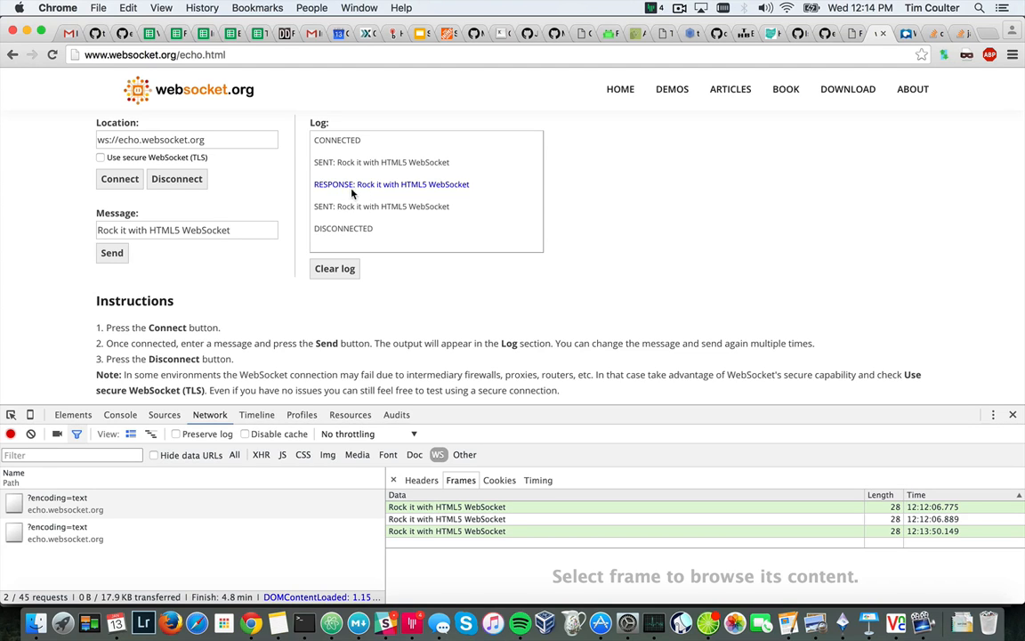
pyautogui.moveTo(378, 203)
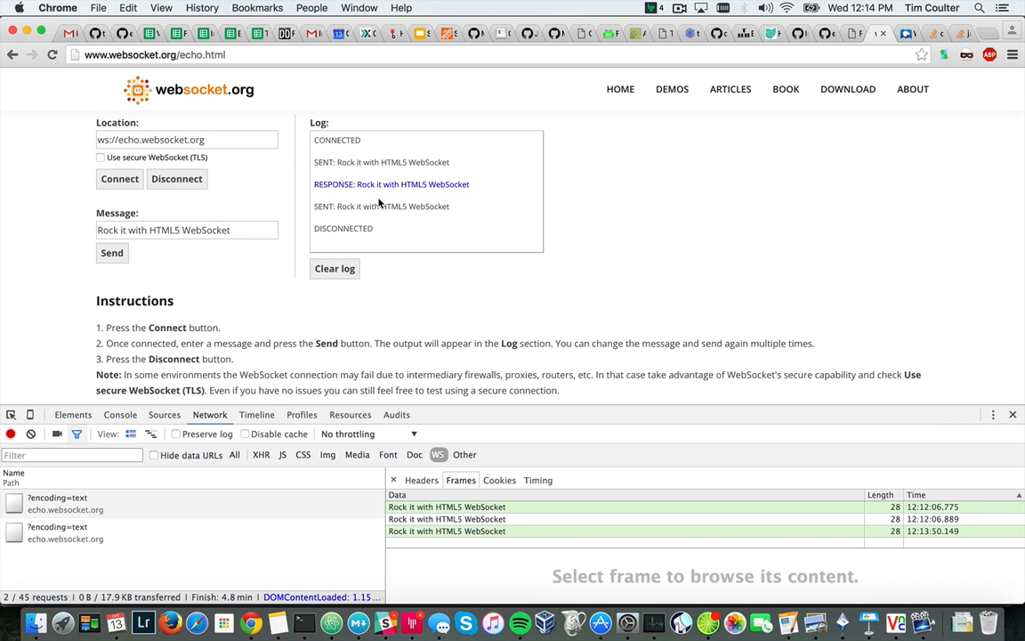
pyautogui.moveTo(681, 131)
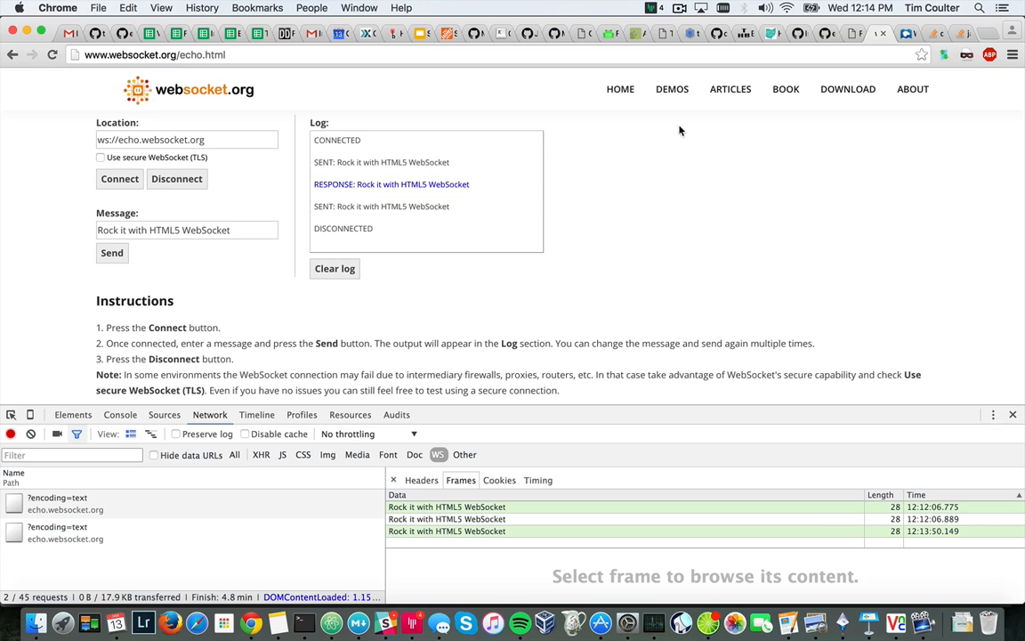
pyautogui.click(787, 8)
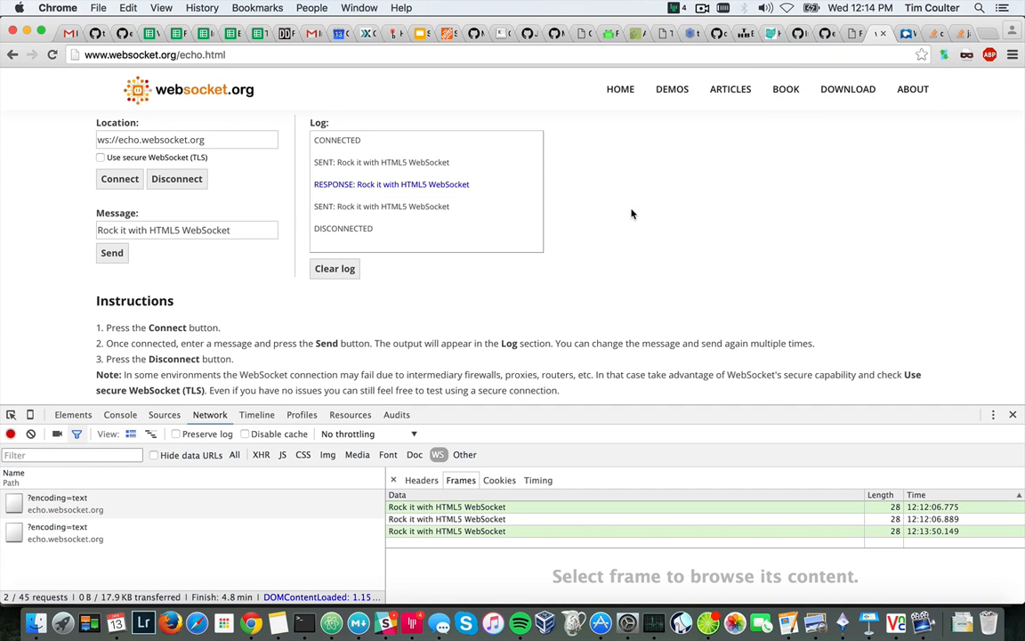
pyautogui.moveTo(550, 223)
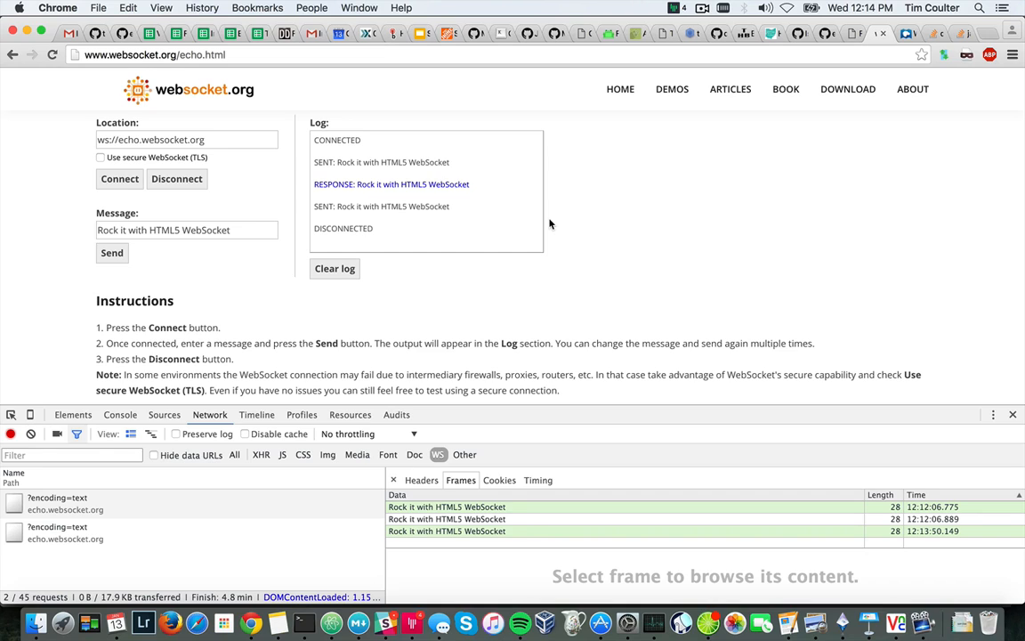
pyautogui.moveTo(389, 178)
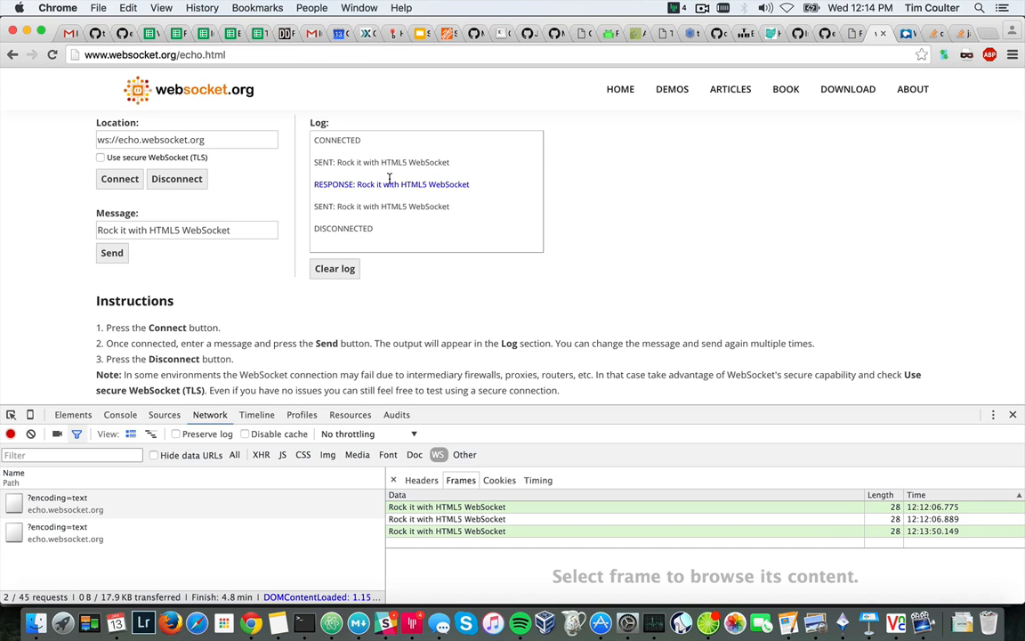
pyautogui.moveTo(570, 175)
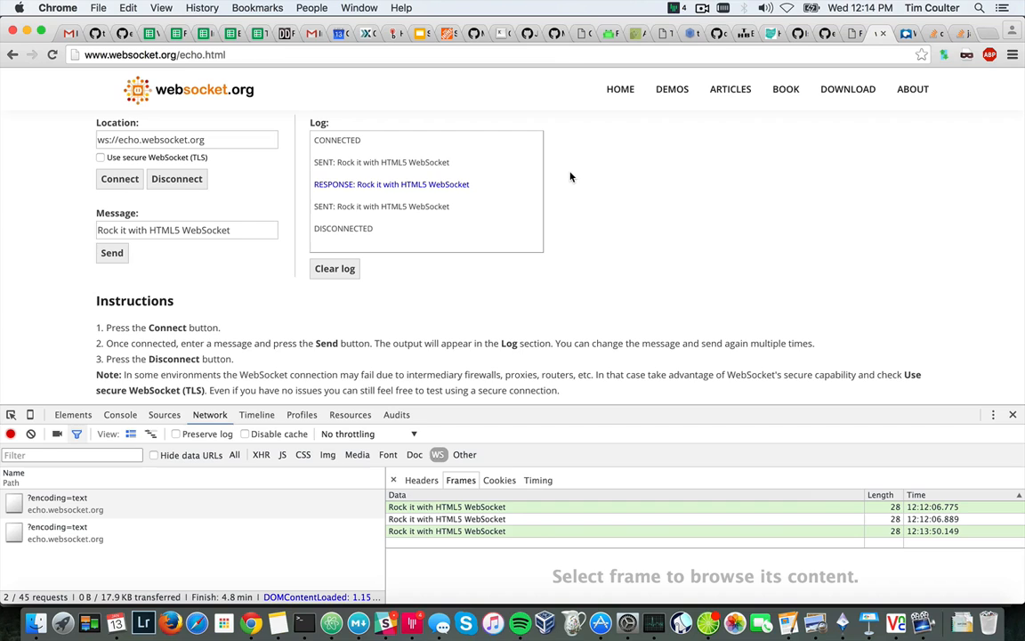
# Clear the echo page's log, then check the macOS Wi-Fi menu
pyautogui.click(335, 268)
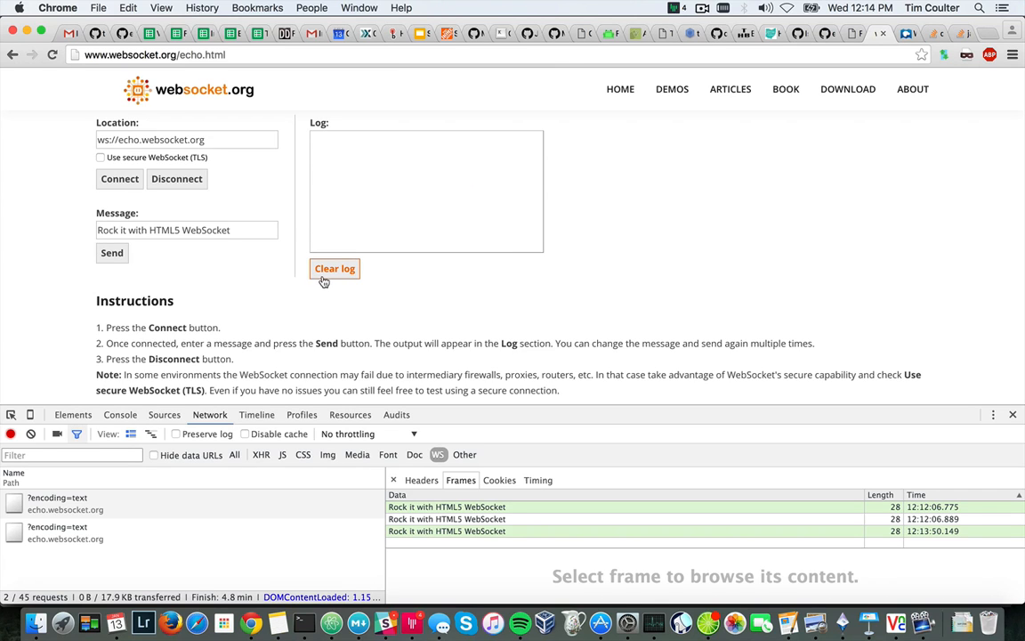
pyautogui.moveTo(647, 234)
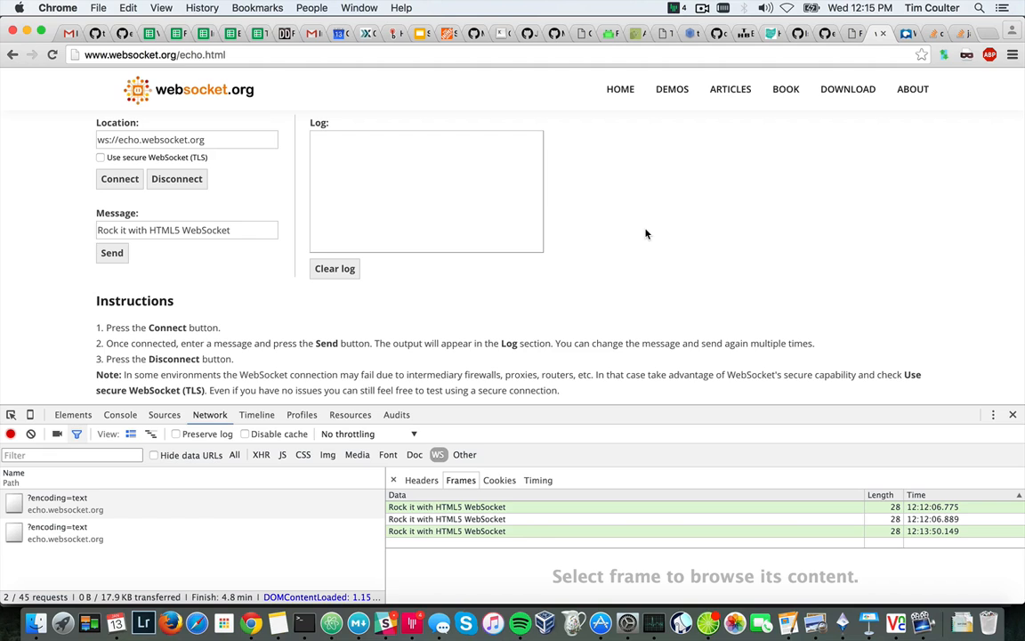
pyautogui.moveTo(68, 205)
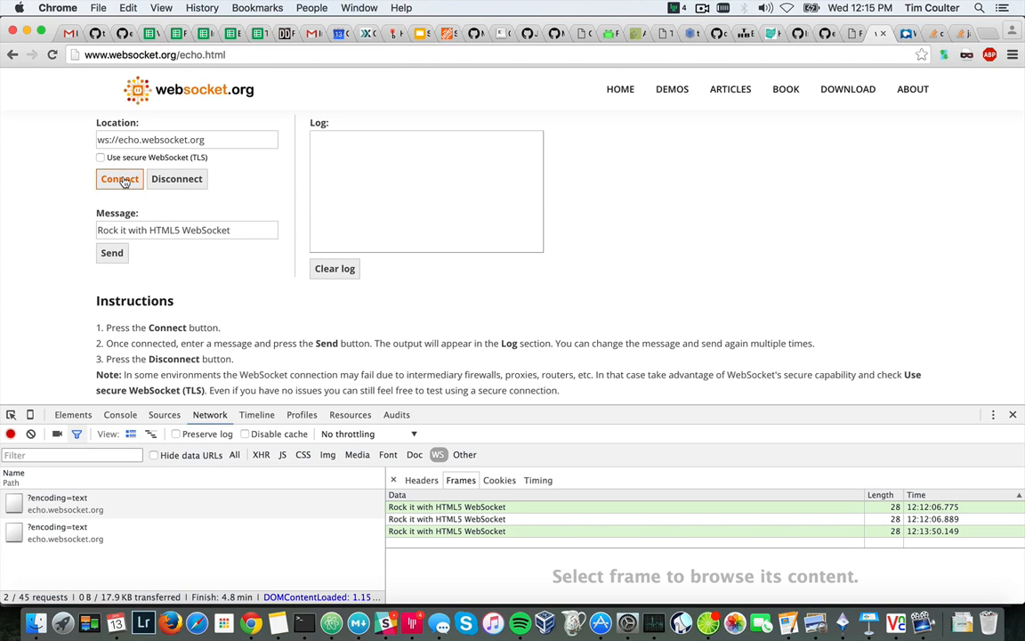
pyautogui.click(787, 8)
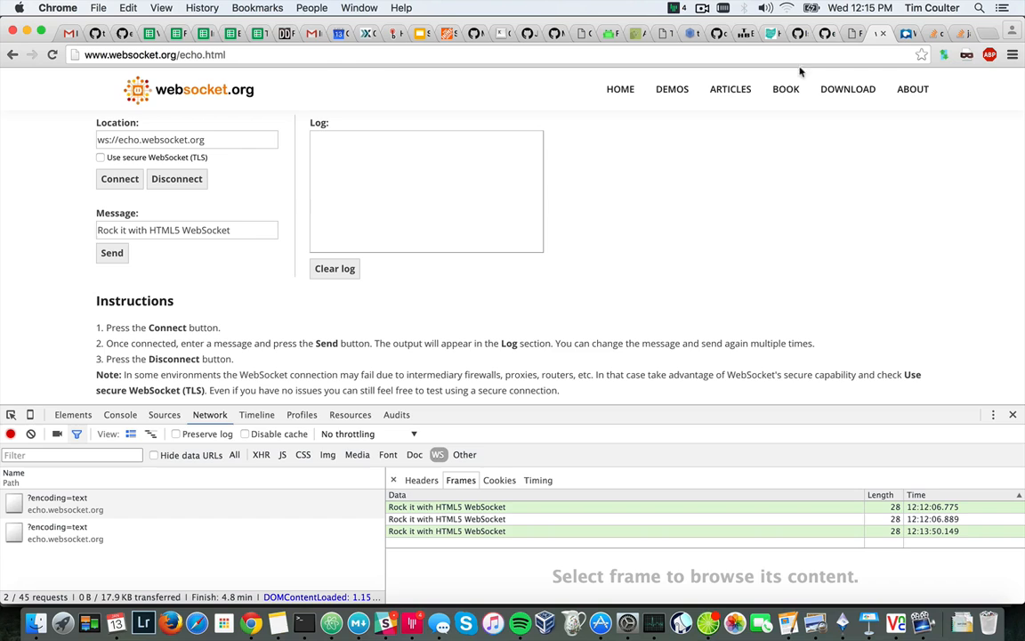
pyautogui.moveTo(707, 215)
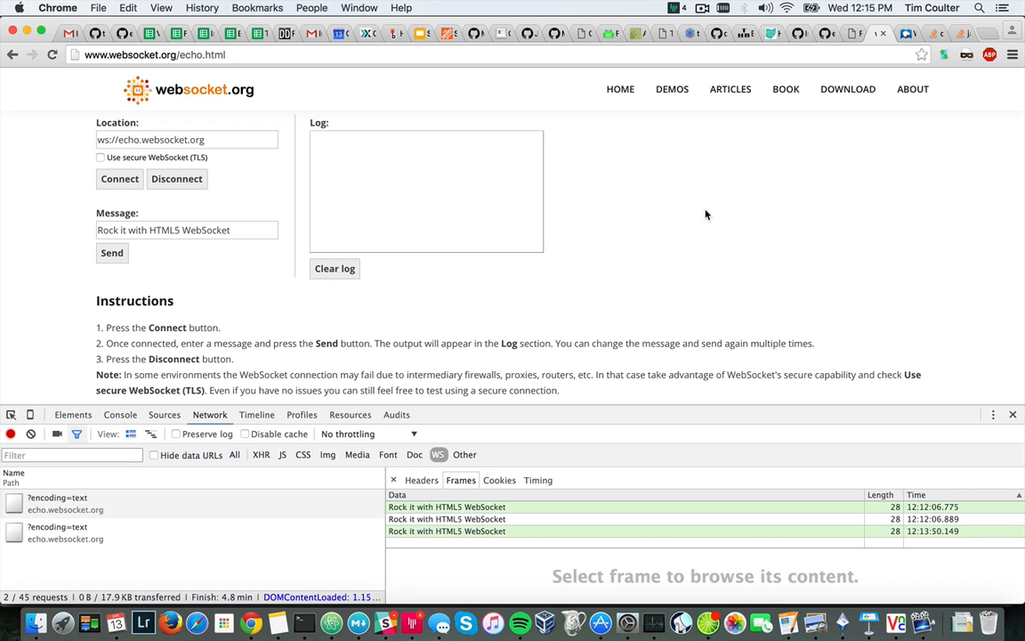
pyautogui.moveTo(620, 174)
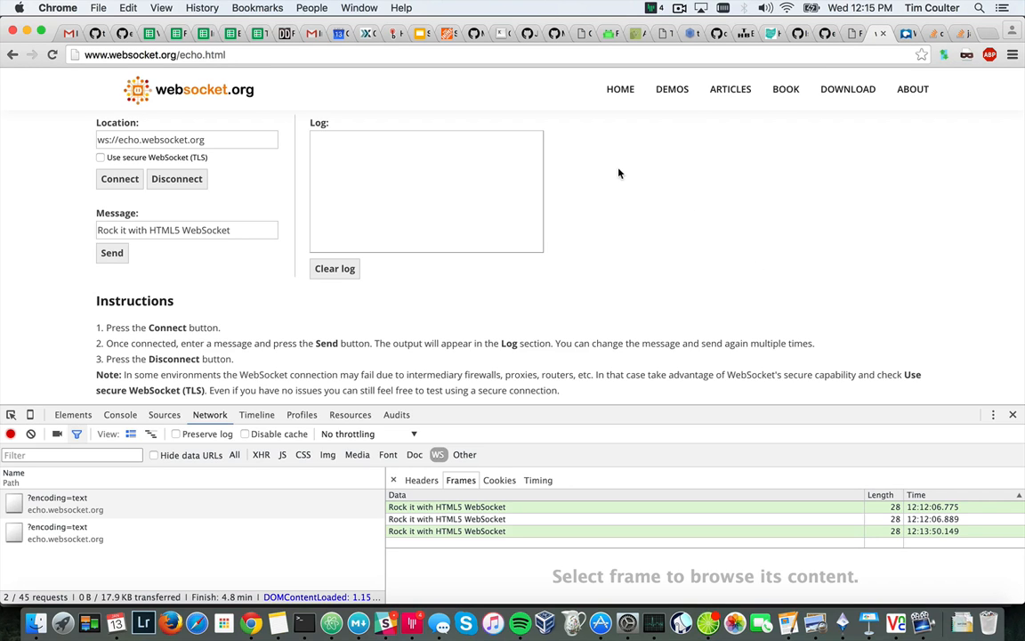
pyautogui.moveTo(53, 211)
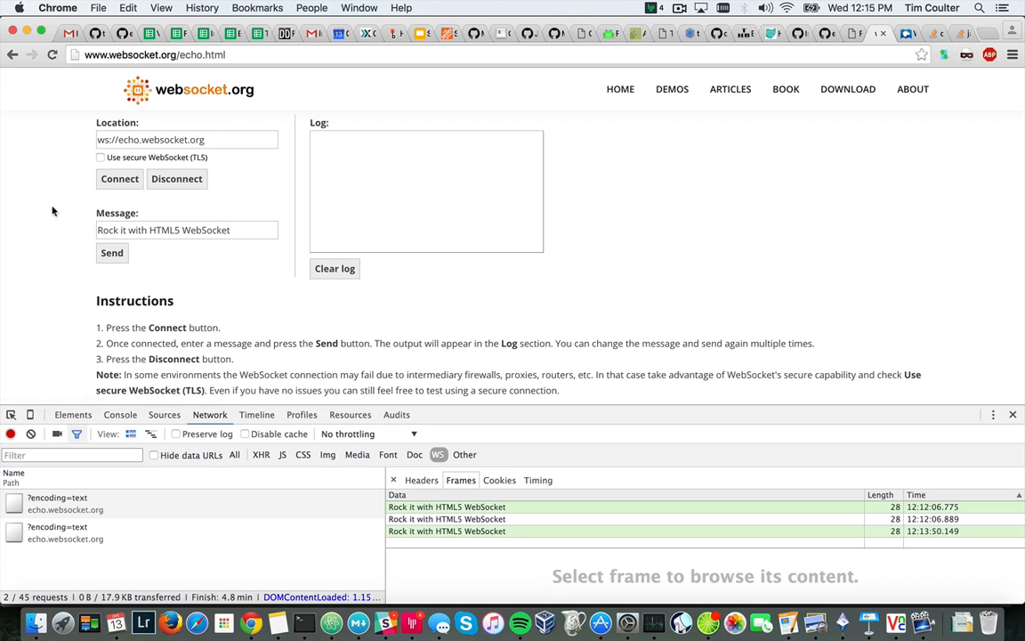
# Connect, send the message, and view the two new 28-byte frames in DevTools
pyautogui.click(119, 179)
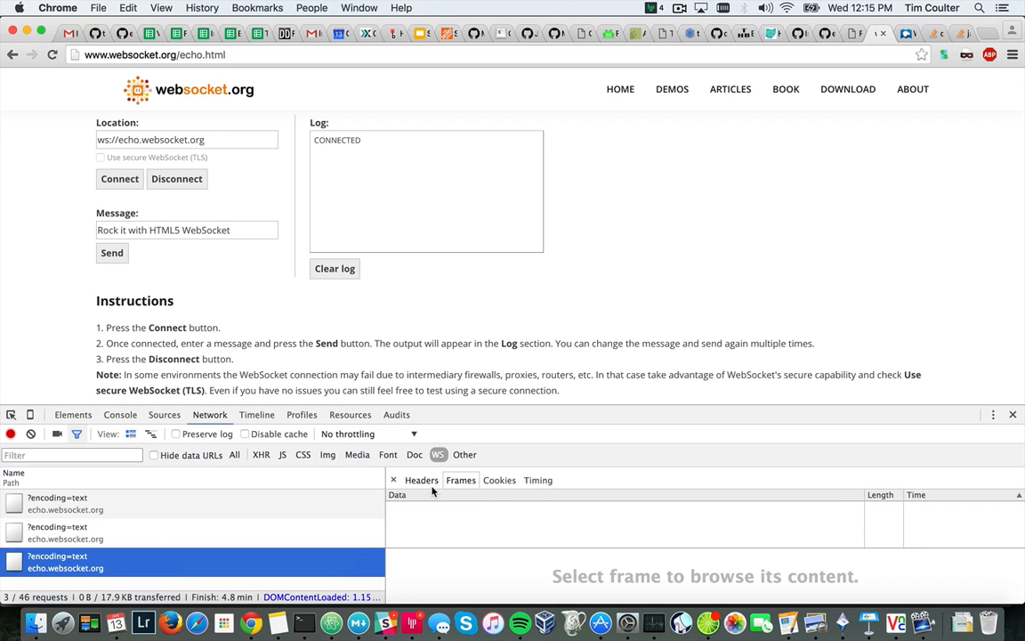
pyautogui.click(111, 252)
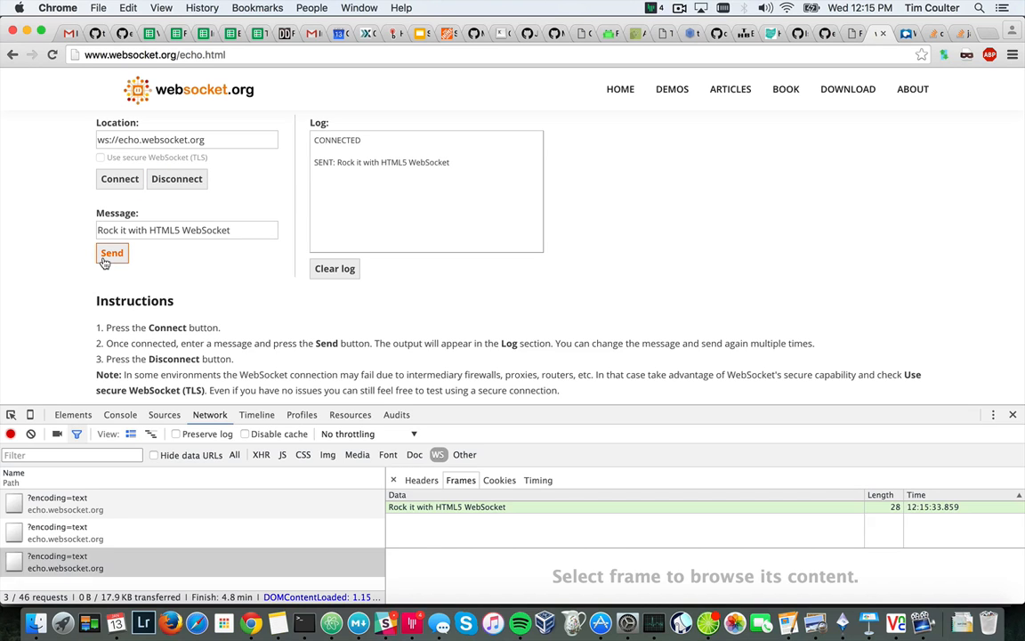
pyautogui.click(113, 253)
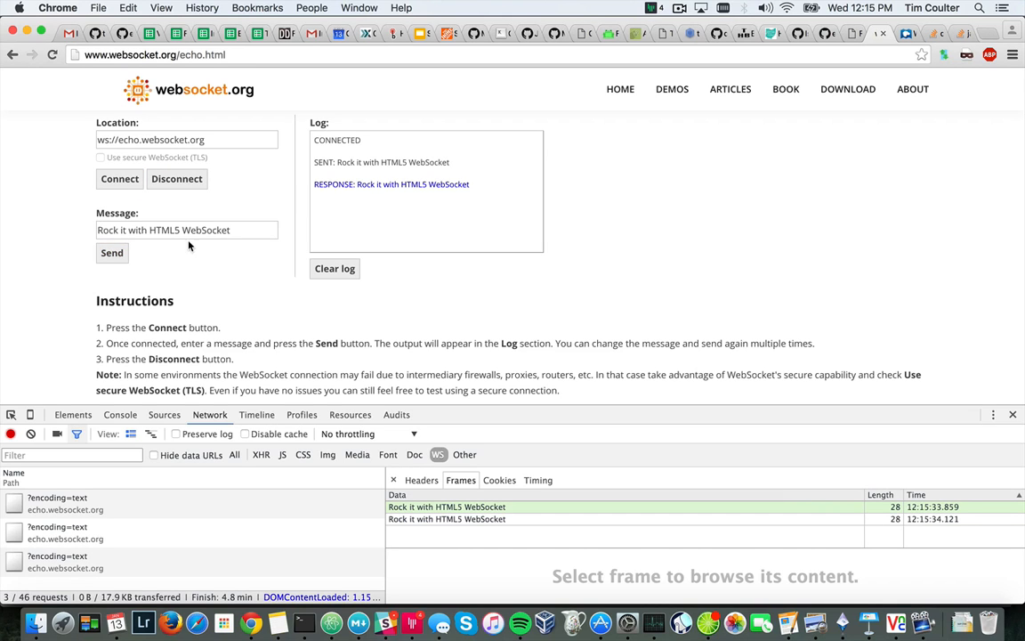
pyautogui.moveTo(539, 34)
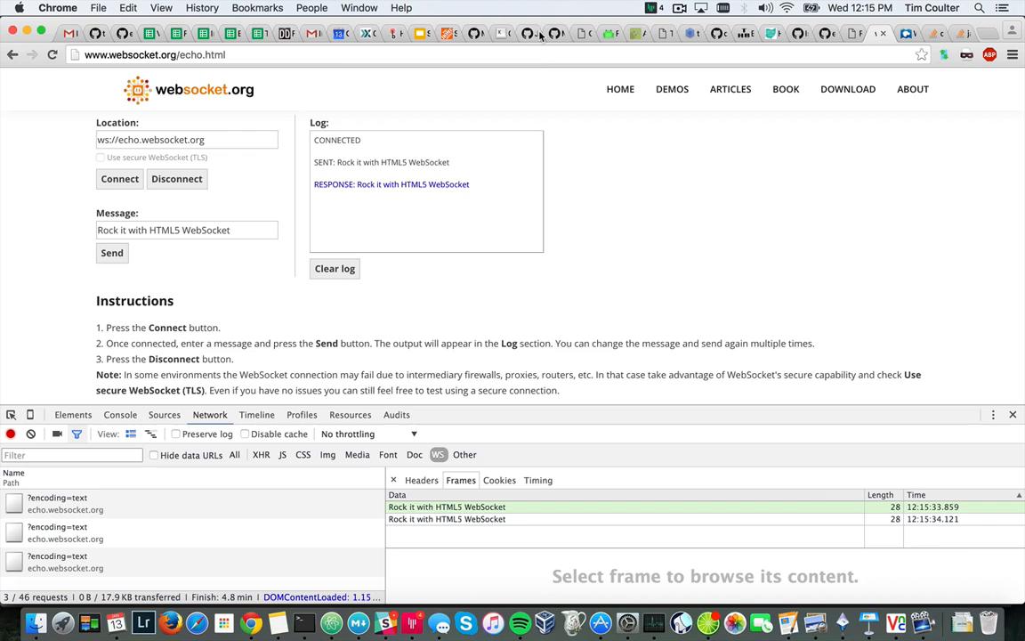
pyautogui.click(672, 88)
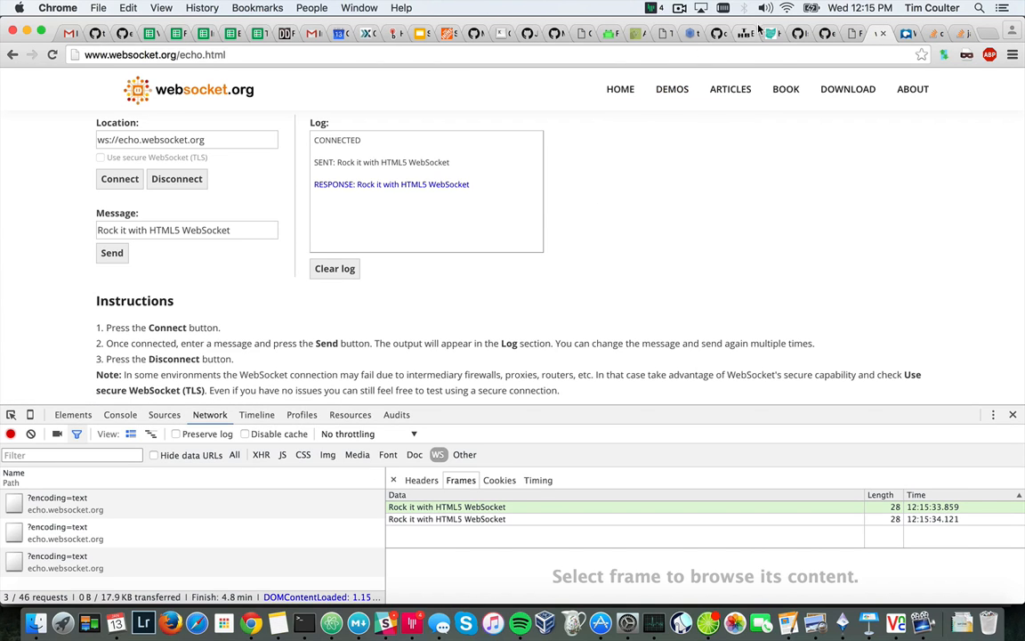
pyautogui.moveTo(787, 9)
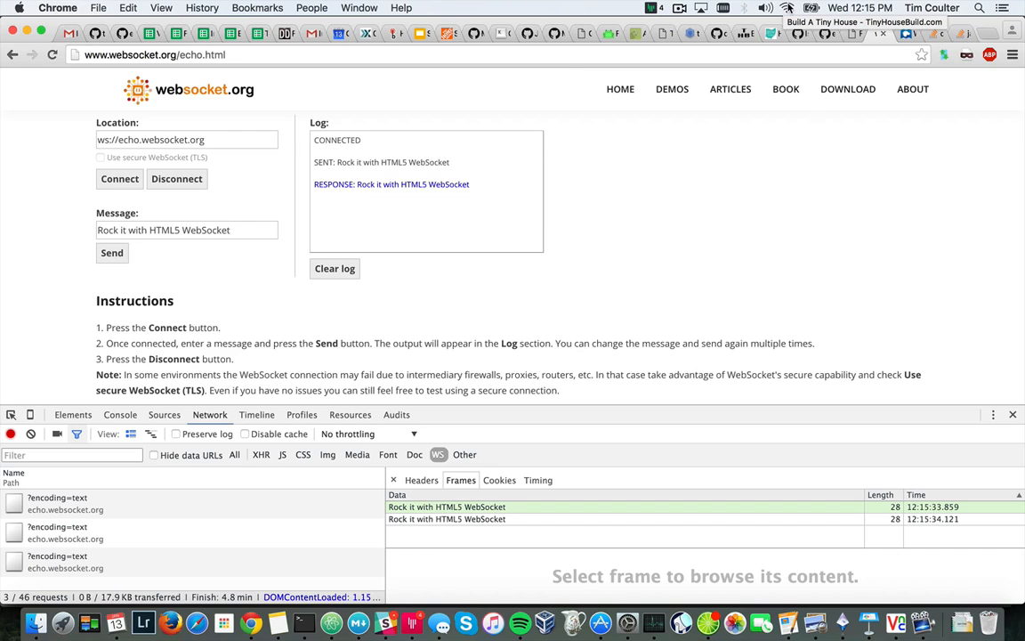
# Choose Turn Wi-Fi Off from the macOS menu bar Wi-Fi menu
pyautogui.click(786, 8)
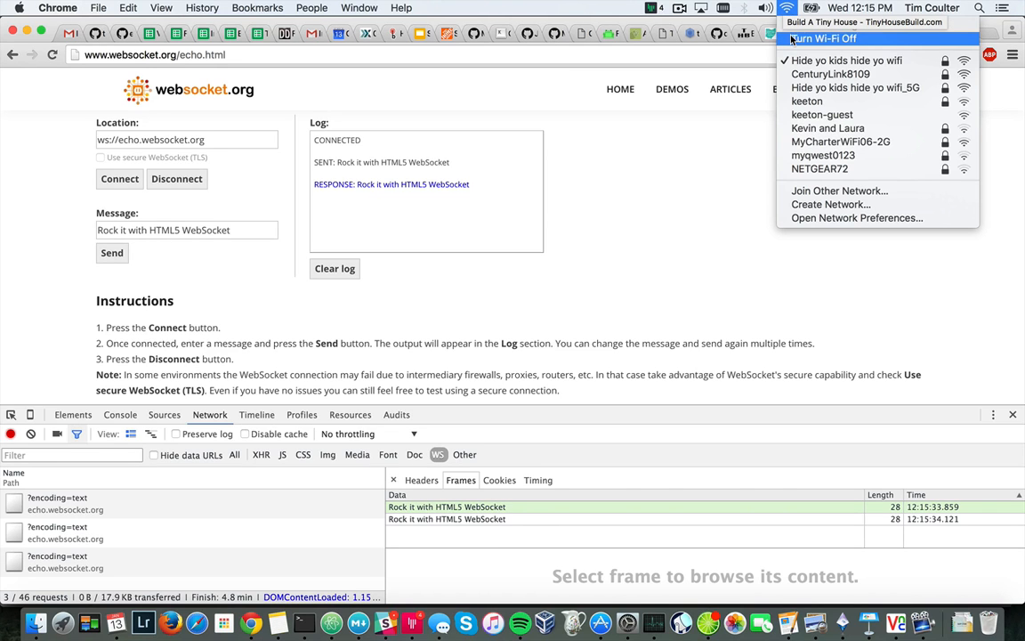
pyautogui.click(659, 213)
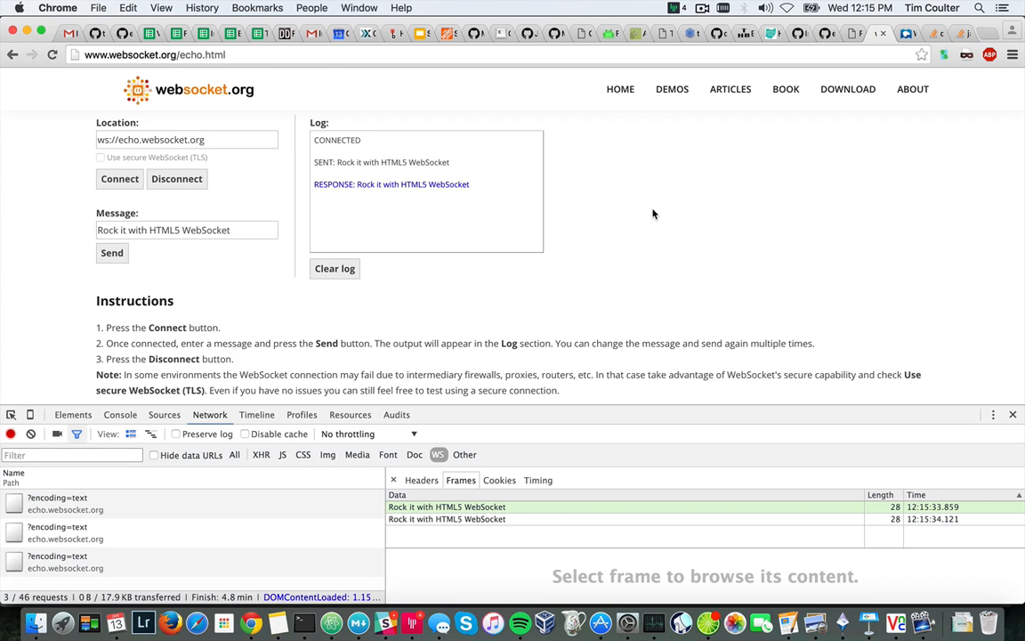
pyautogui.moveTo(646, 212)
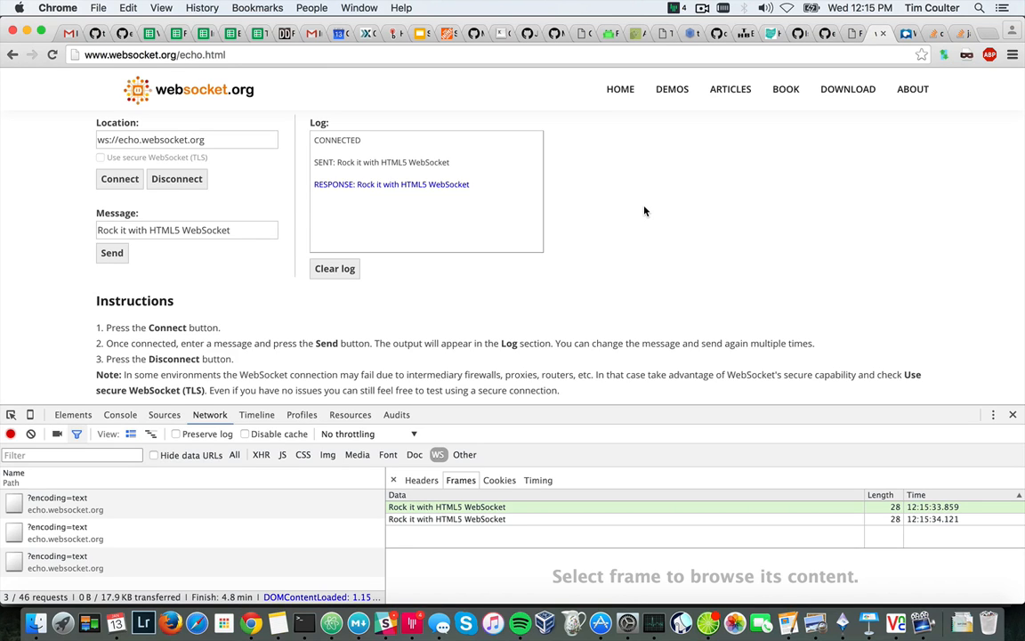
pyautogui.moveTo(763, 155)
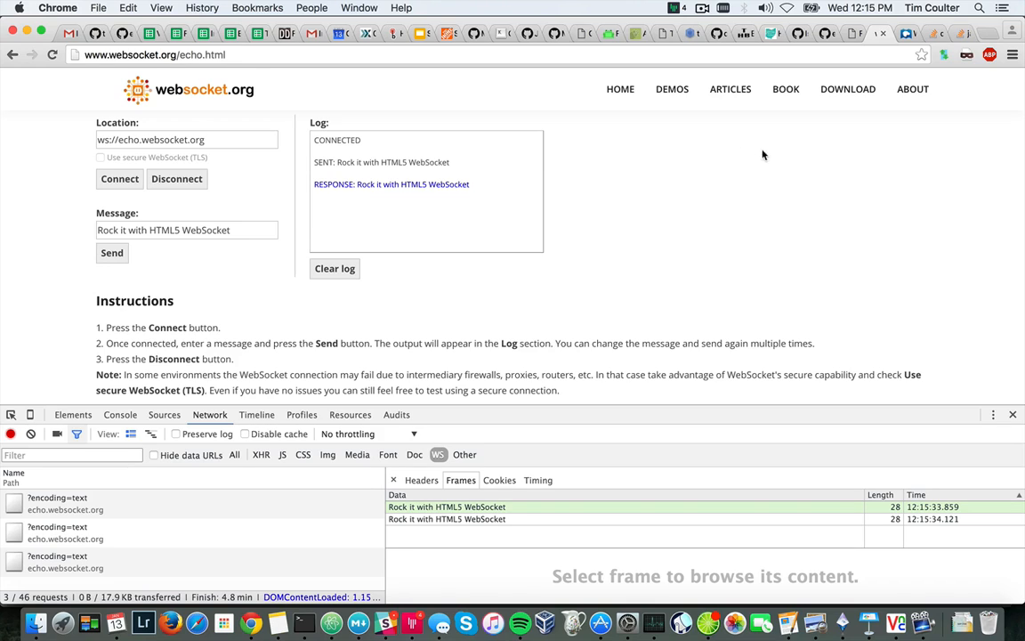
pyautogui.moveTo(676, 203)
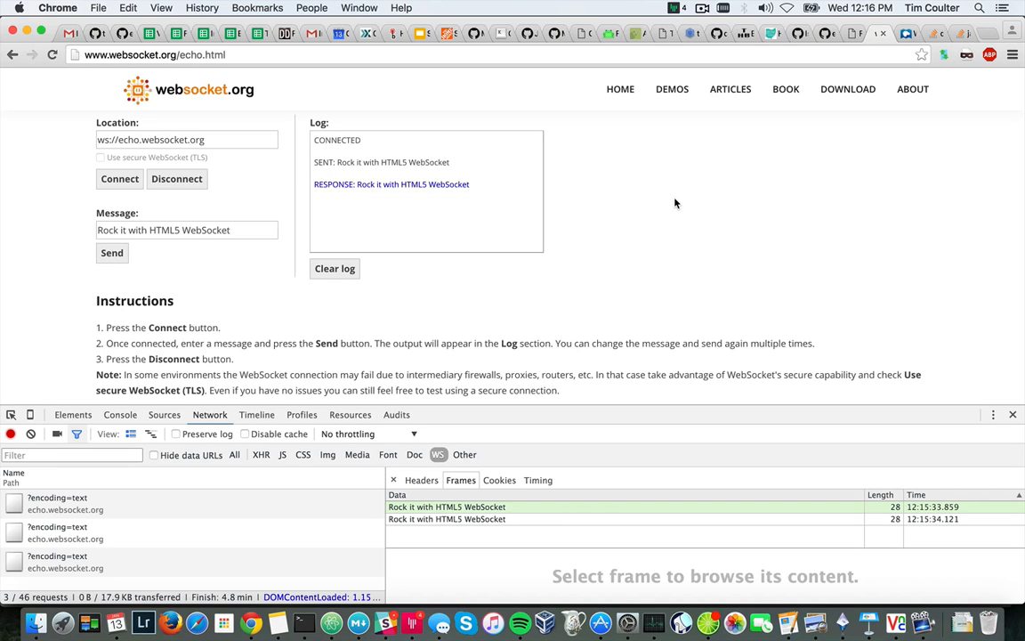
pyautogui.moveTo(73, 266)
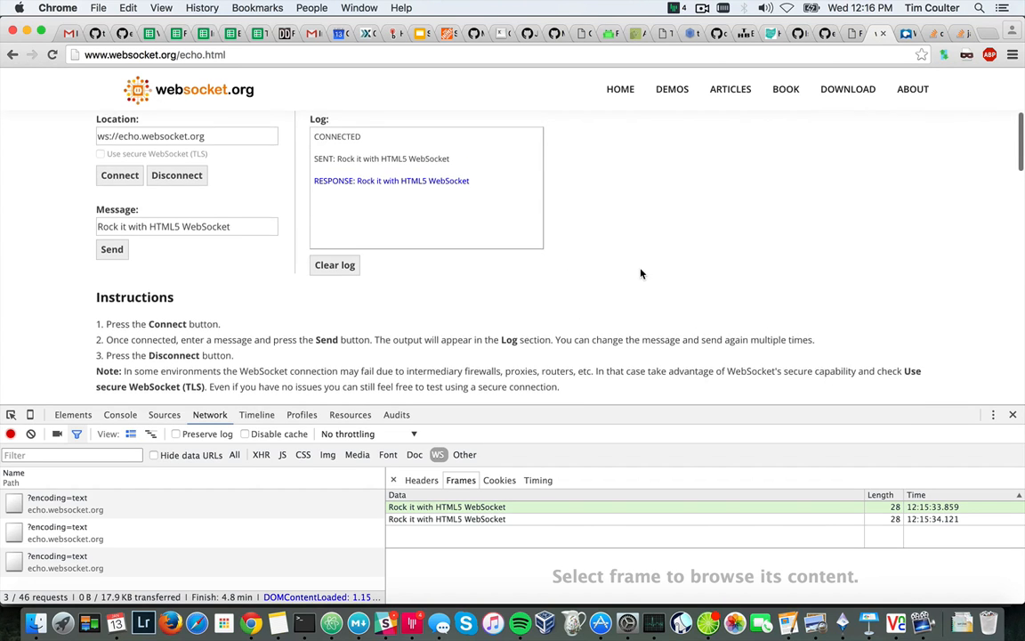
# Send the echo message offline, producing a SENT line and third frame without response
pyautogui.click(112, 267)
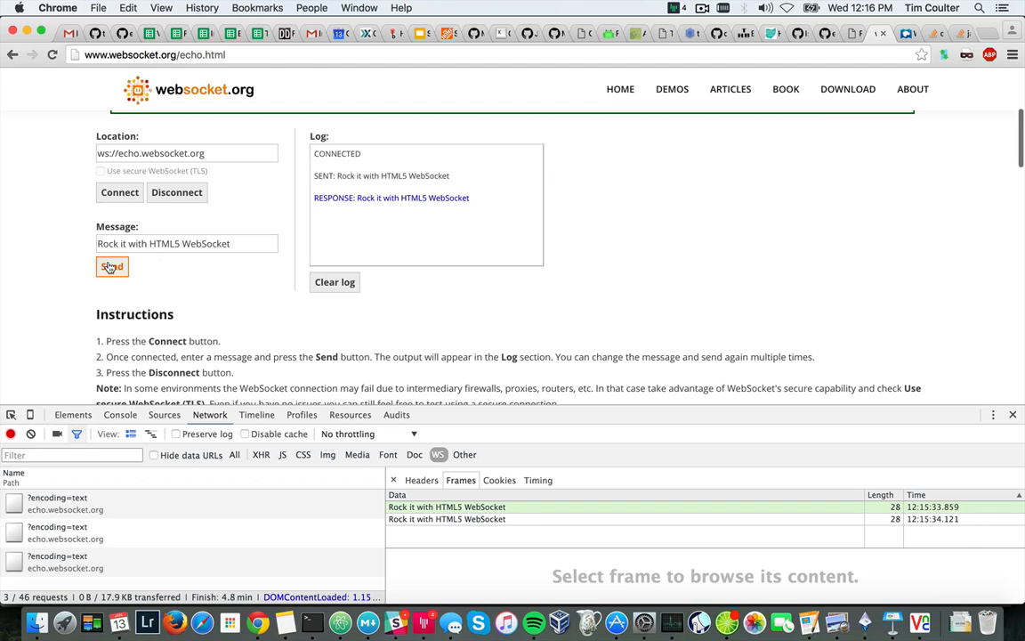
pyautogui.click(111, 267)
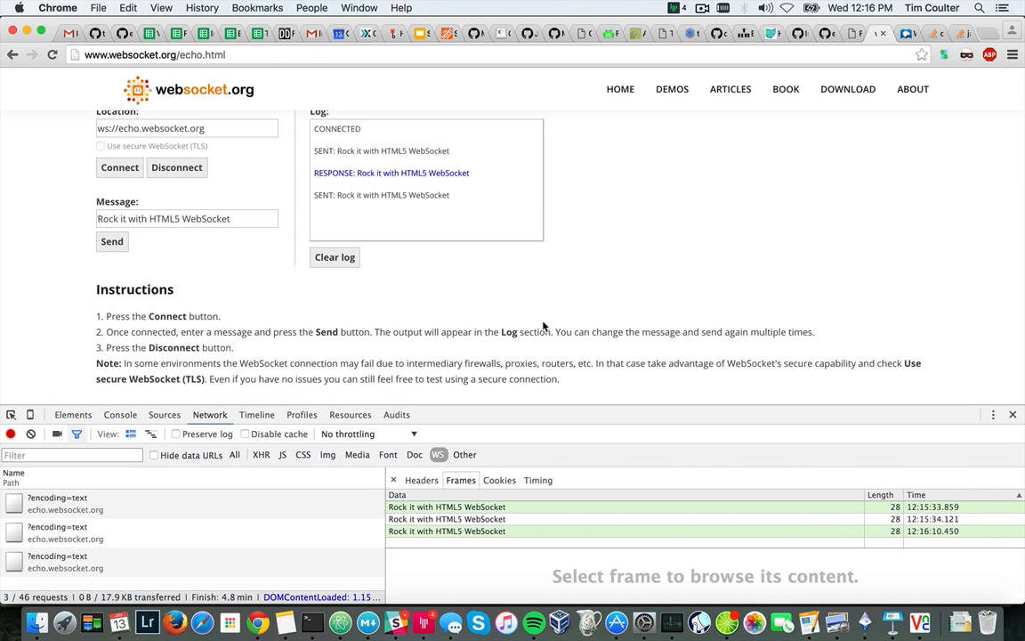
pyautogui.moveTo(76, 402)
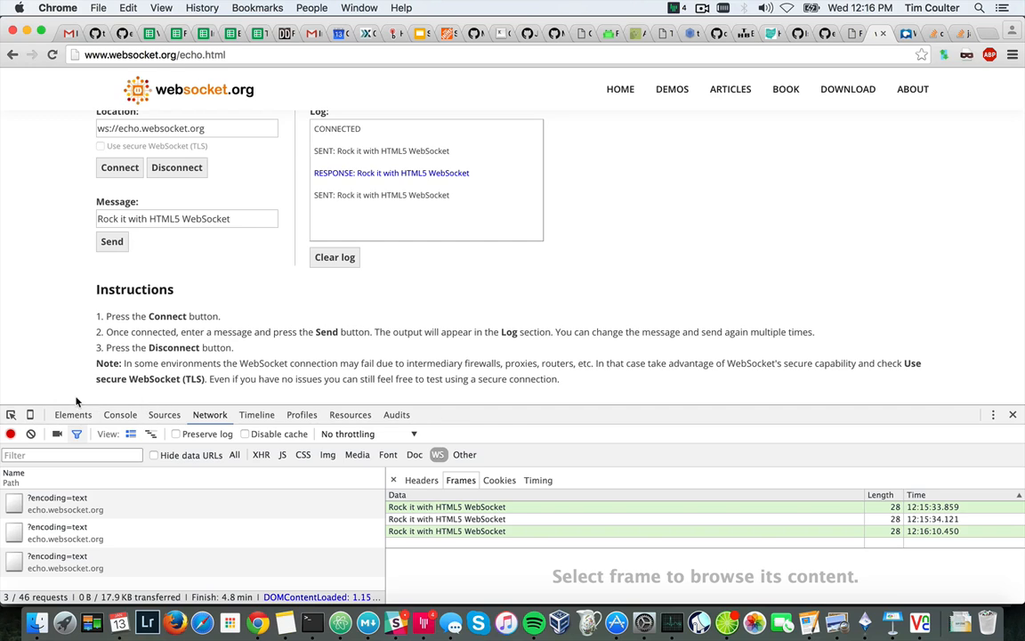
pyautogui.moveTo(606, 399)
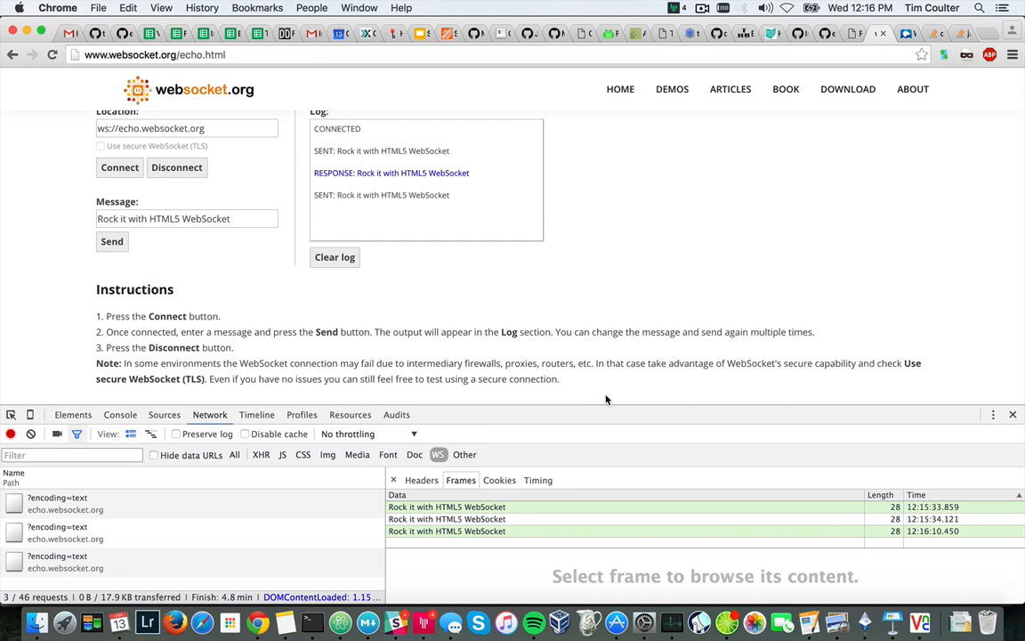